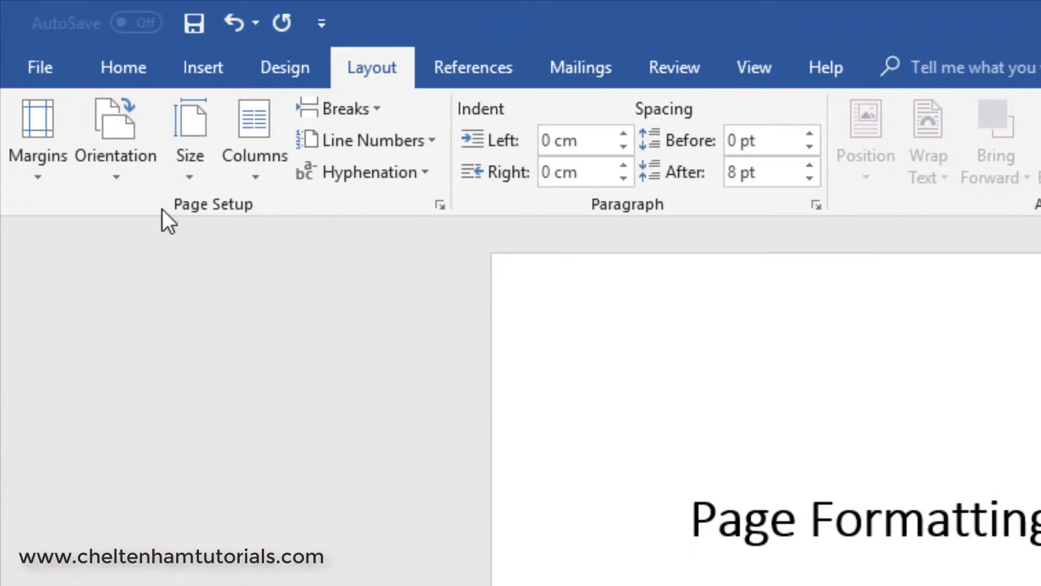
mouse_move(63, 116)
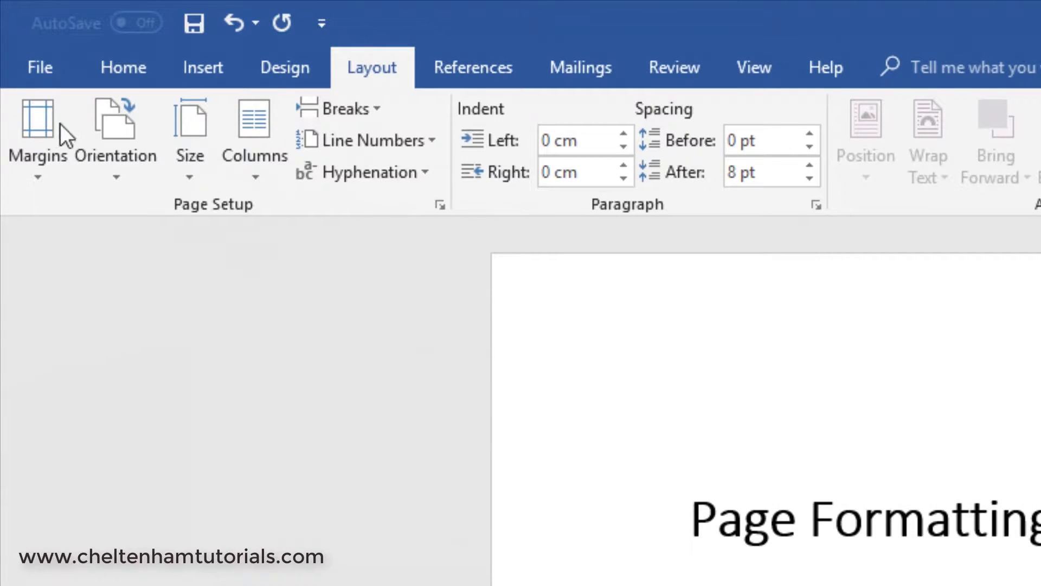
mouse_move(305, 142)
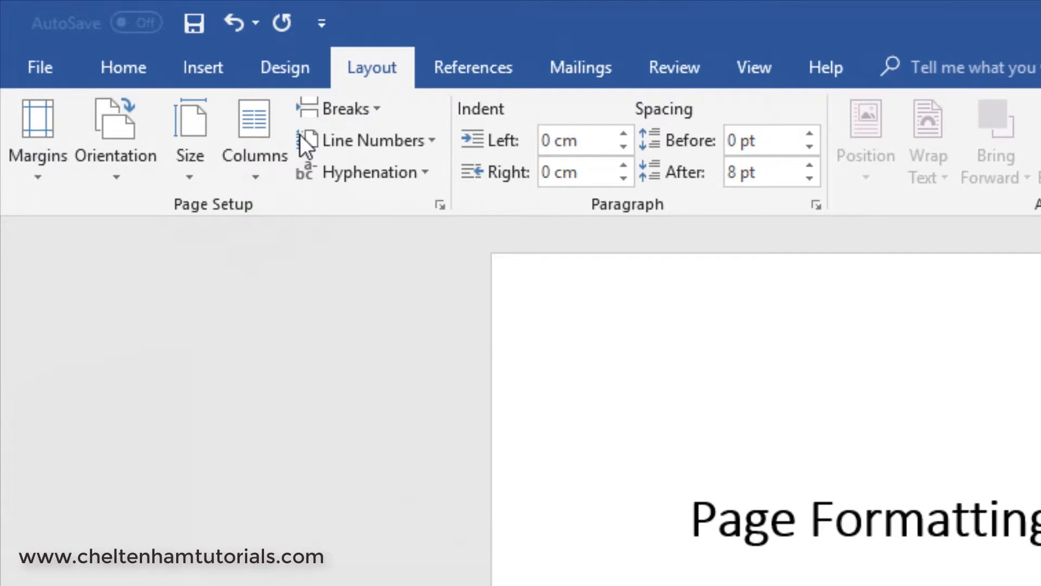
mouse_move(112, 136)
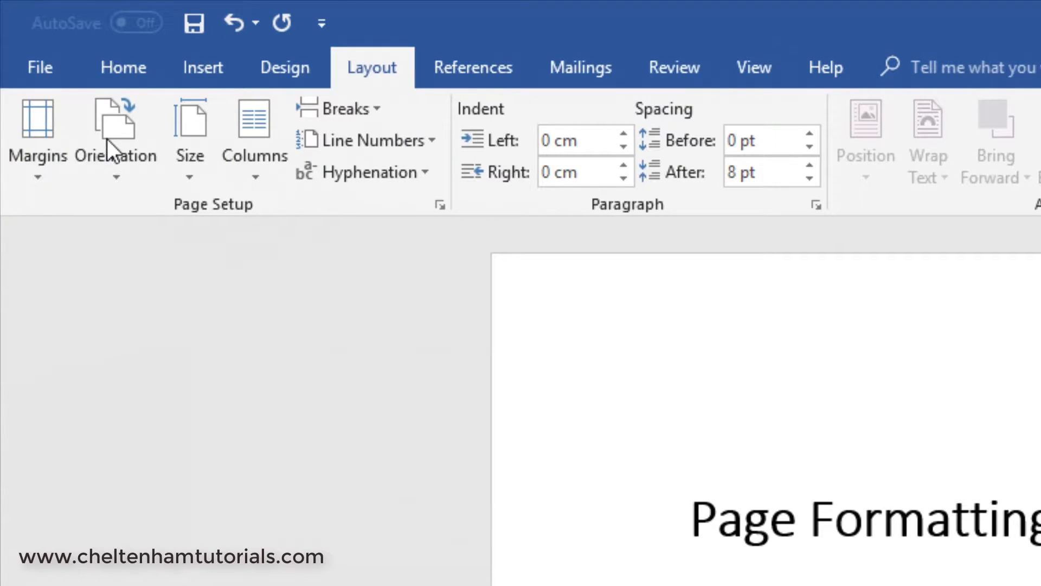
mouse_move(188, 133)
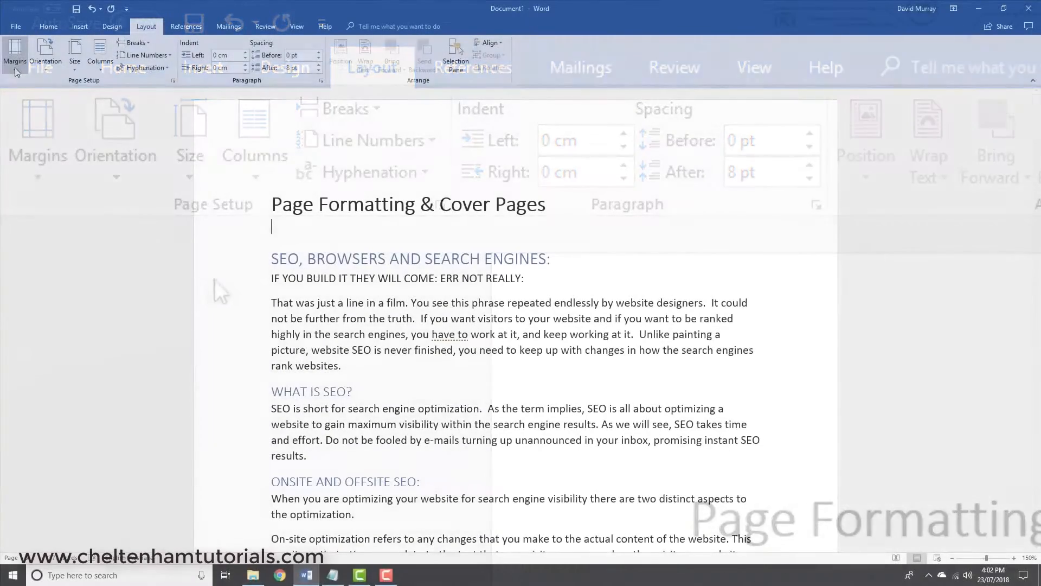
Step: Apply Wide margins, then bring up the Custom Margins settings
left_click(15, 57)
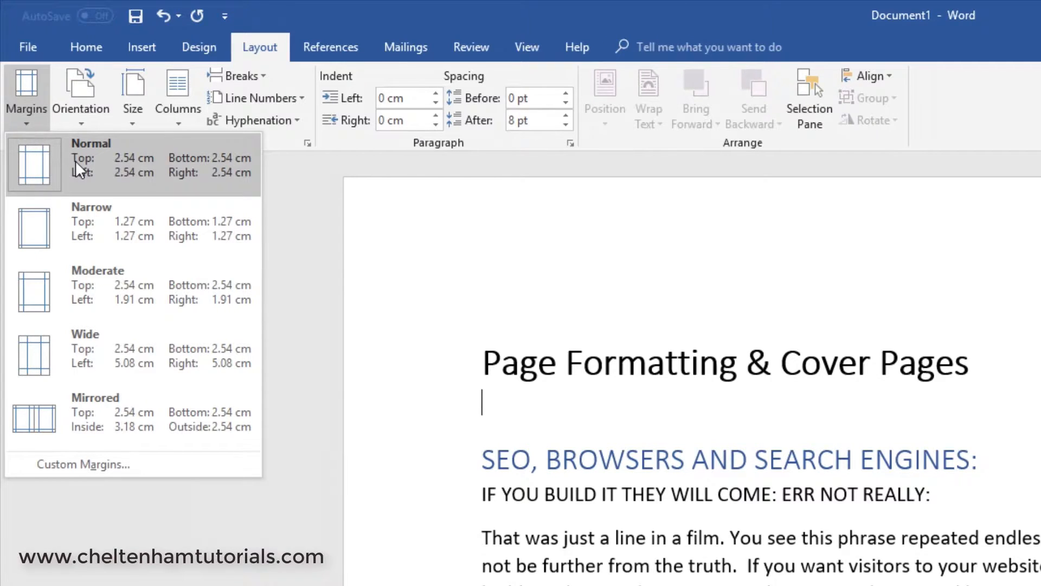
mouse_move(93, 225)
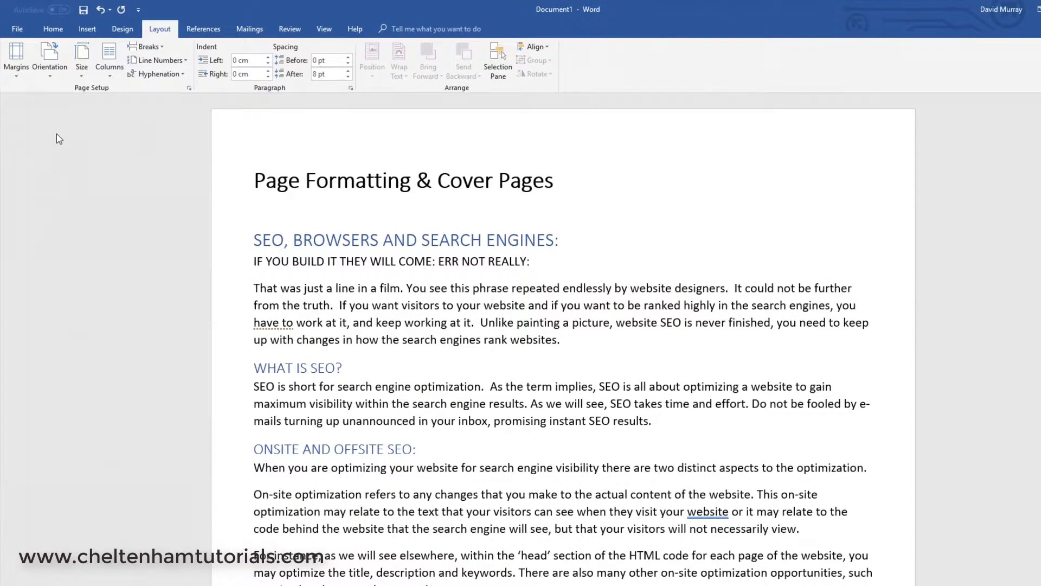
left_click(16, 59)
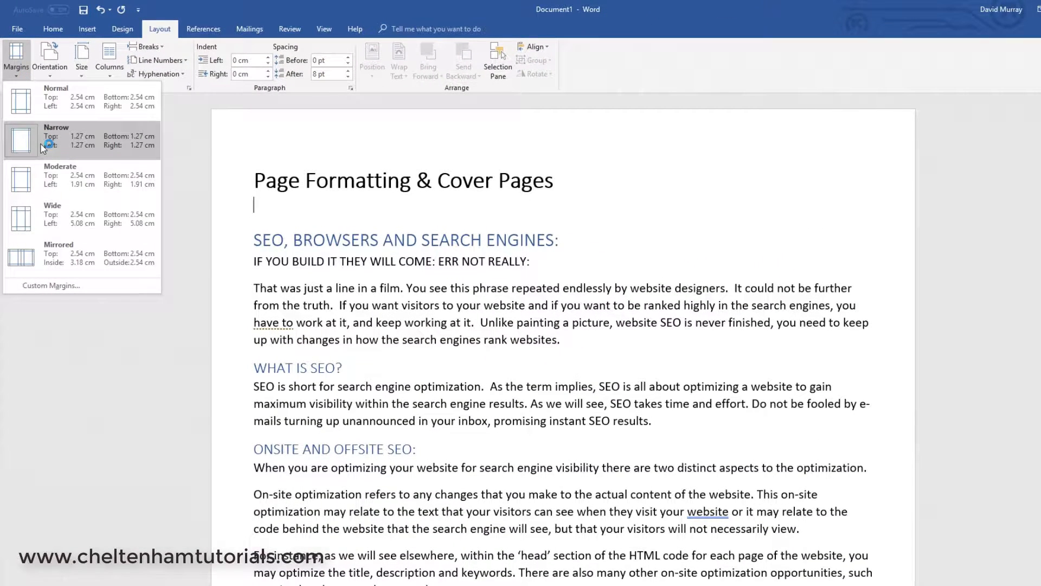
left_click(57, 136)
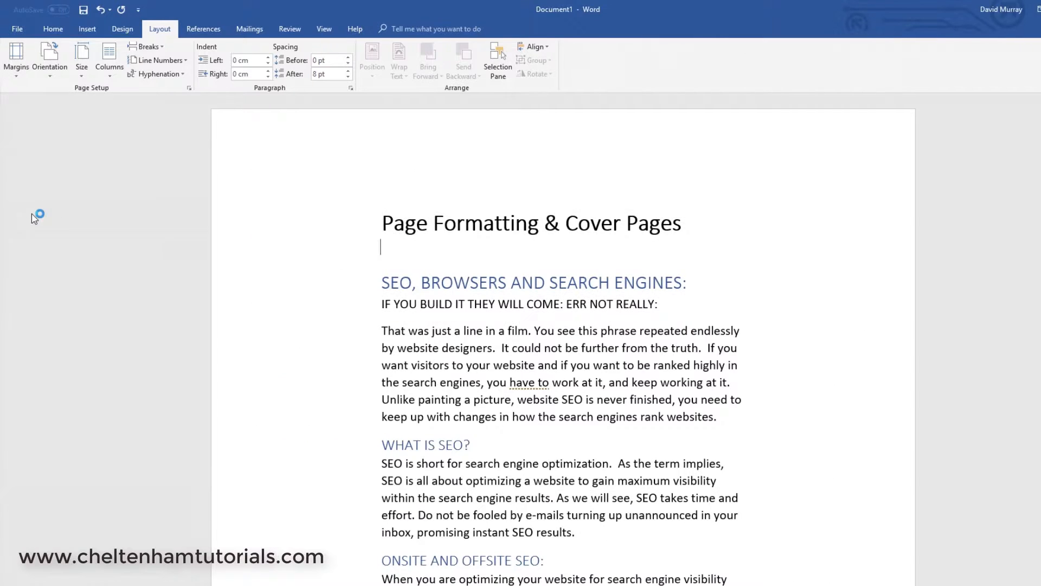
left_click(15, 59)
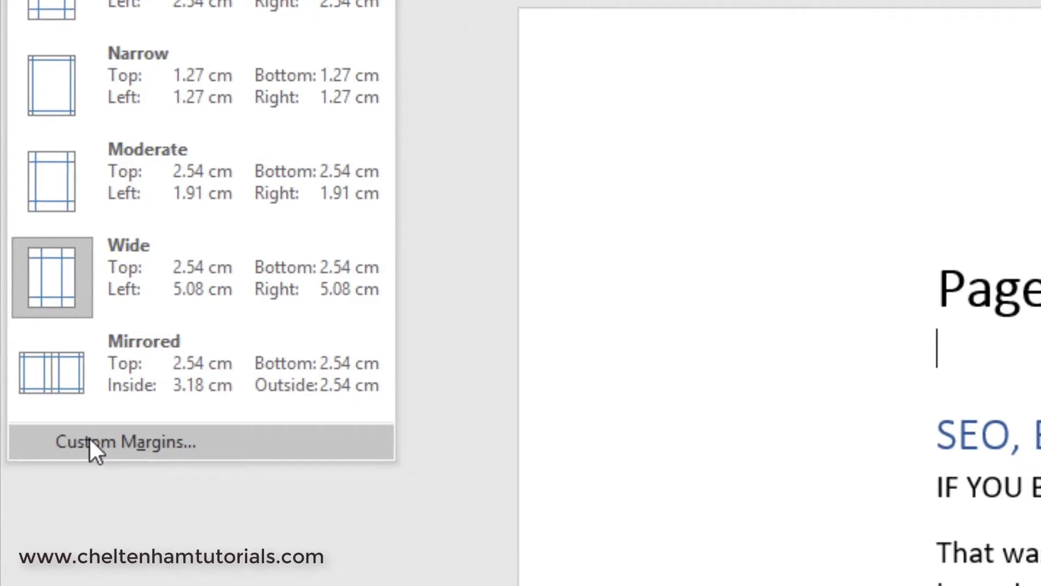
left_click(124, 441)
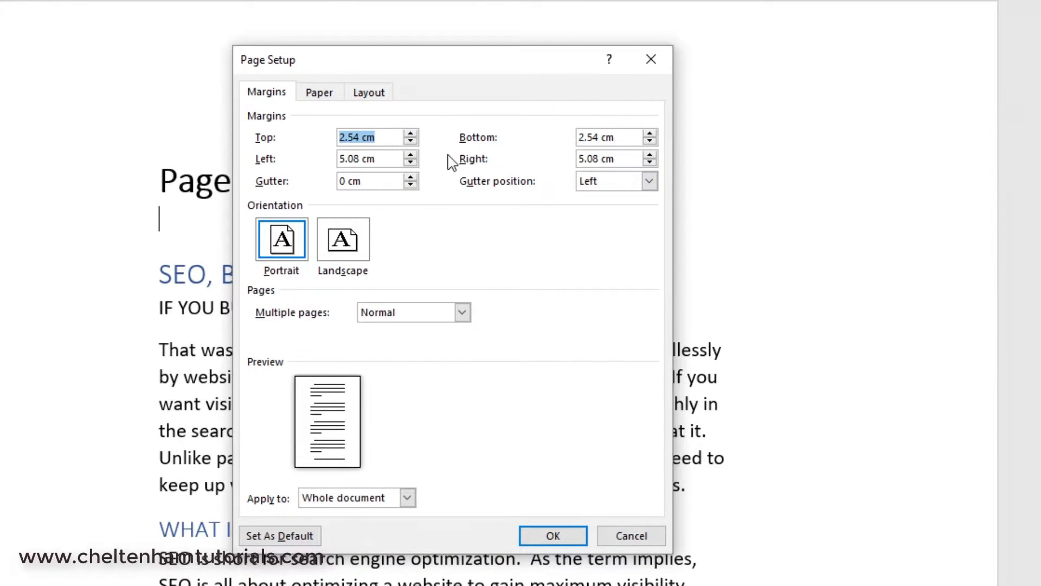
mouse_move(490, 169)
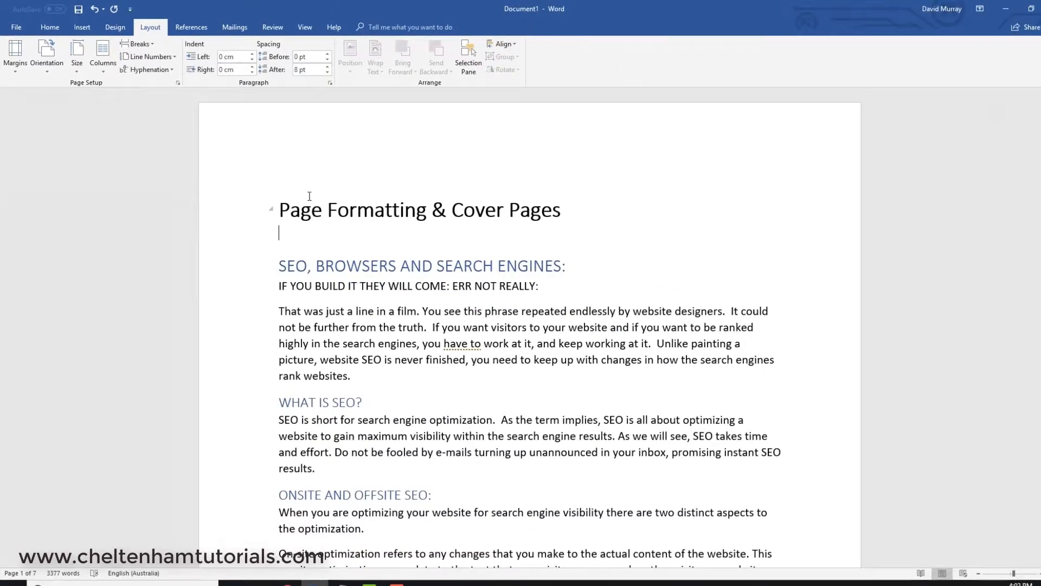
Step: Switch the page orientation to landscape, then back to portrait
left_click(46, 57)
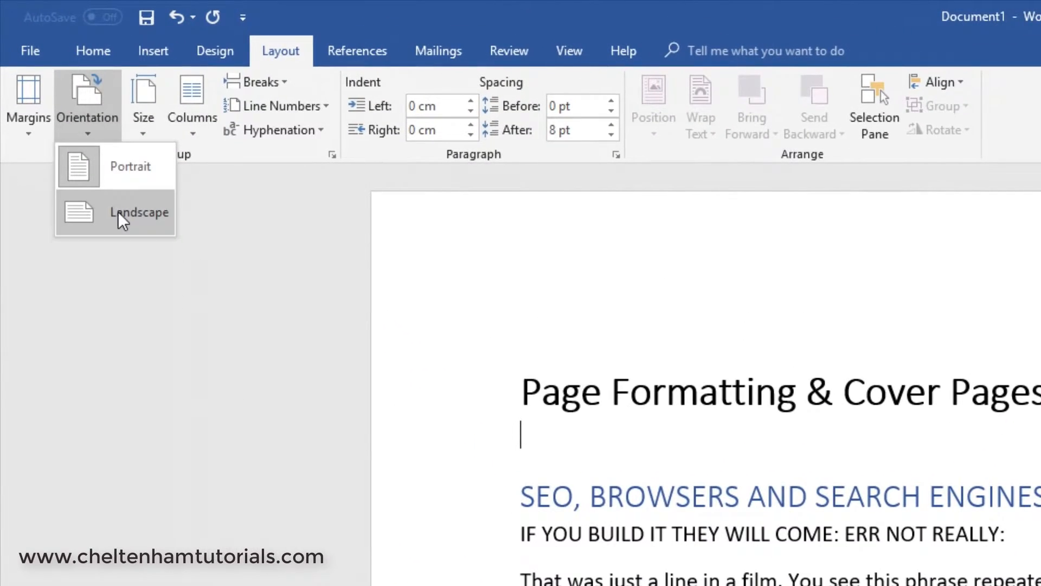
left_click(139, 213)
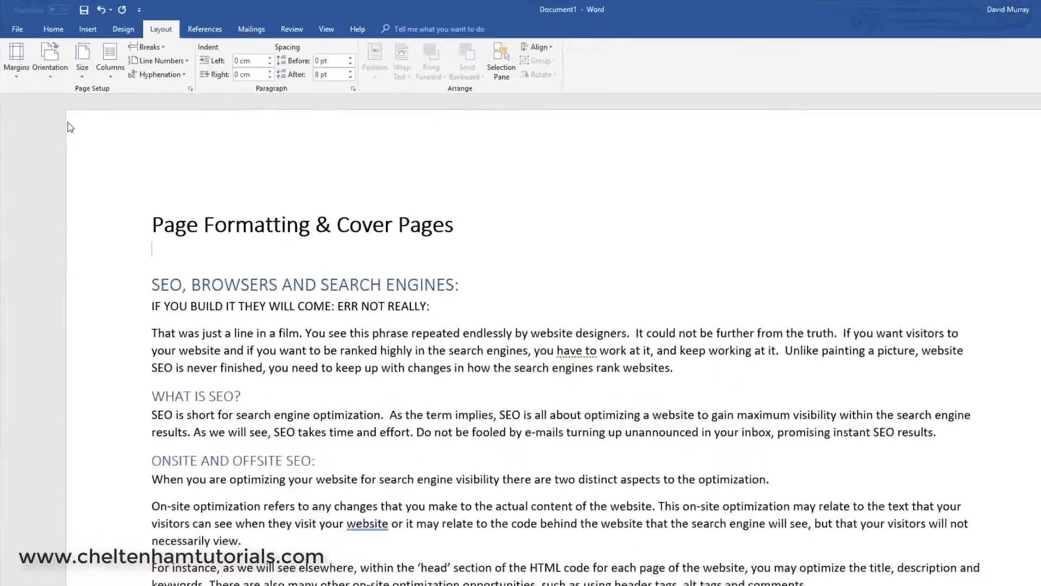
scroll("down", 3)
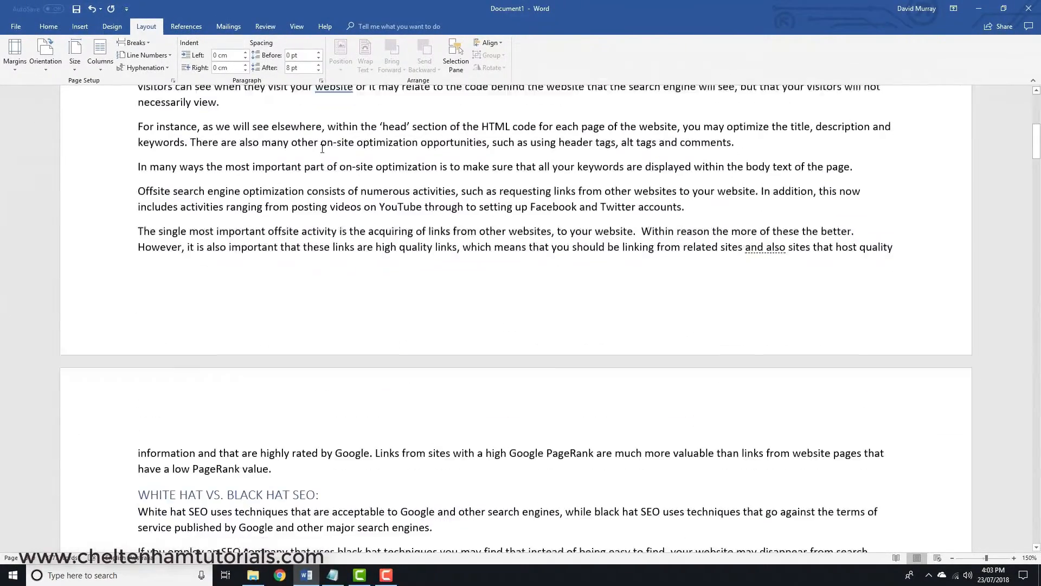
scroll("down", 3)
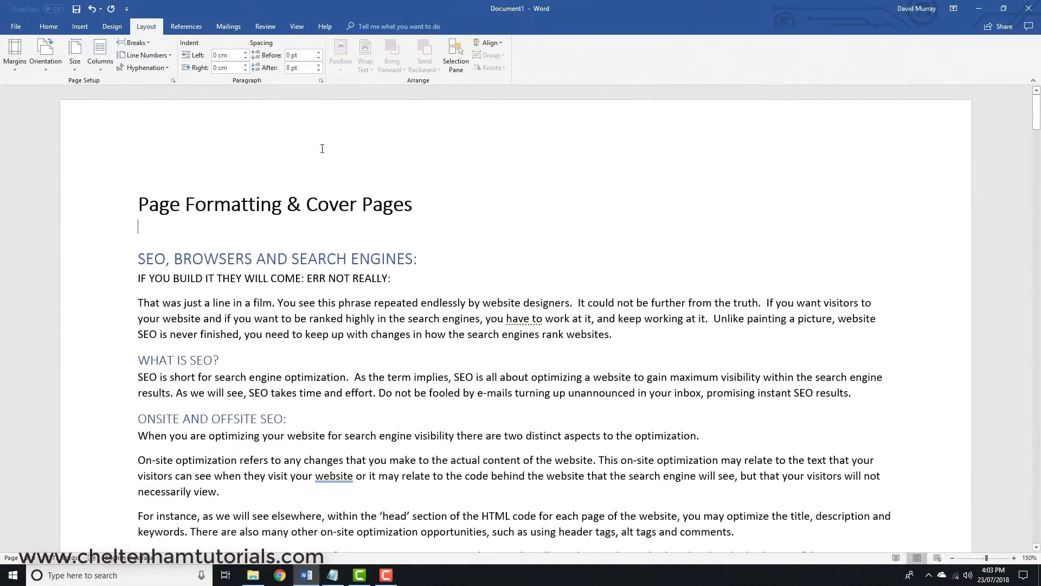
left_click(45, 53)
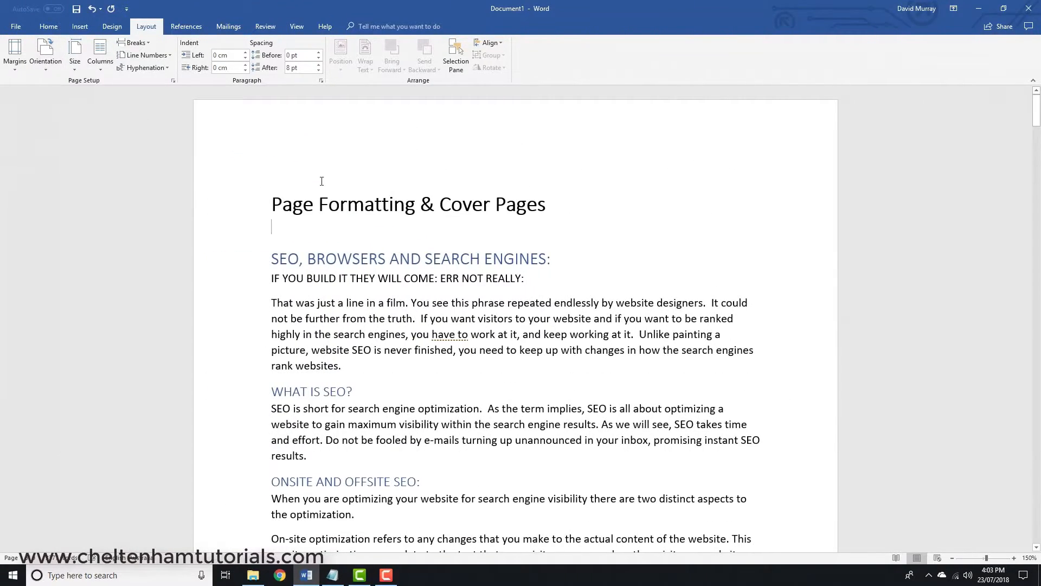
scroll("down", 3)
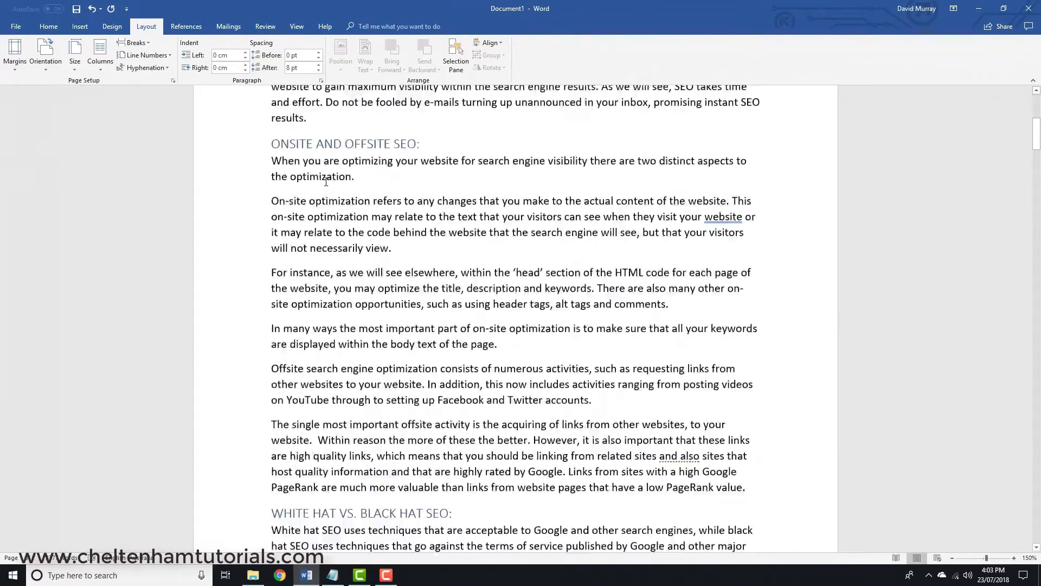
scroll("up", 3)
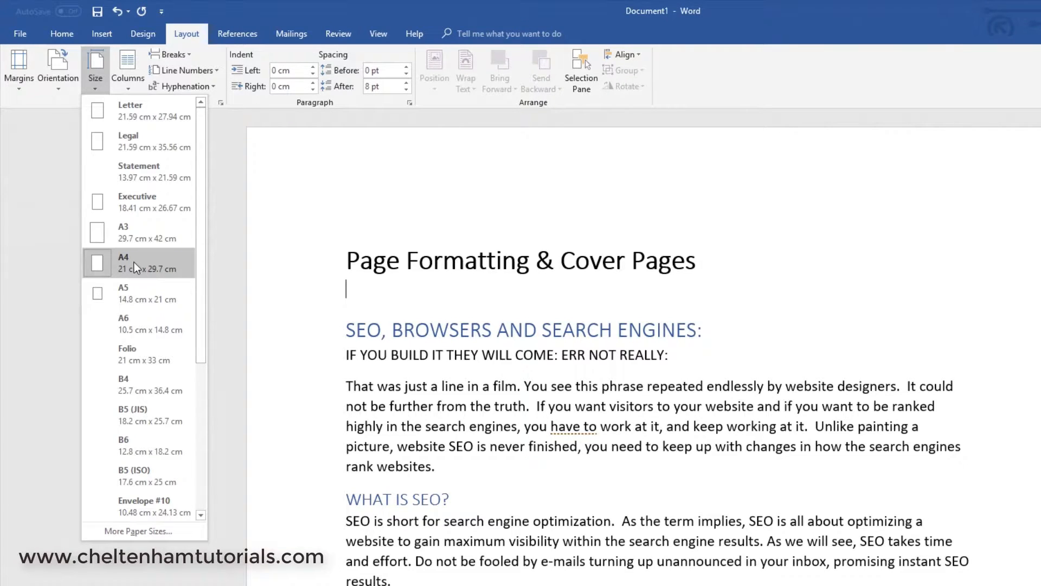
mouse_move(146, 110)
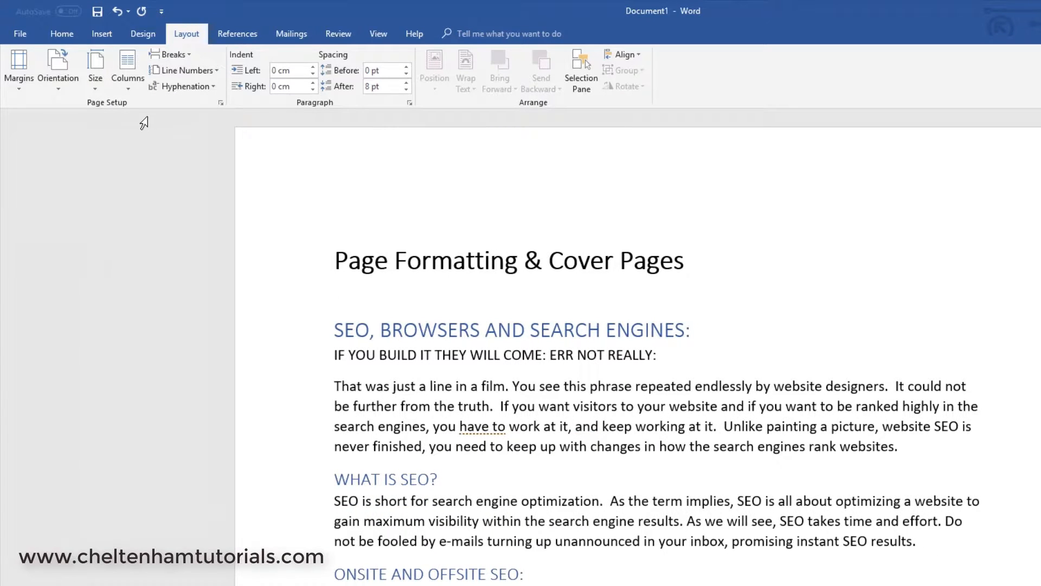
Step: Set the paper size back to A4 and scroll through the document
left_click(95, 66)
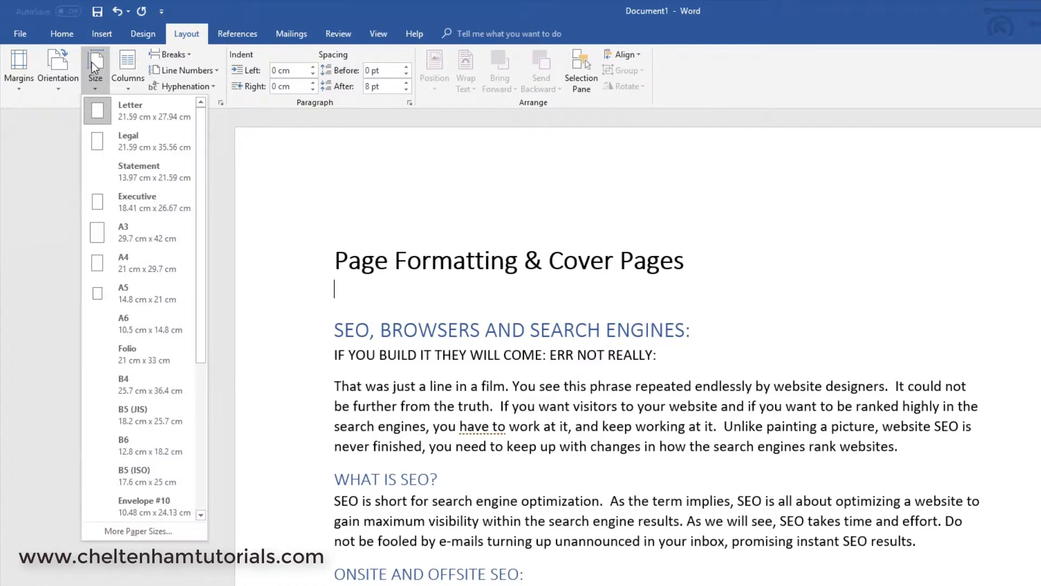
left_click(146, 263)
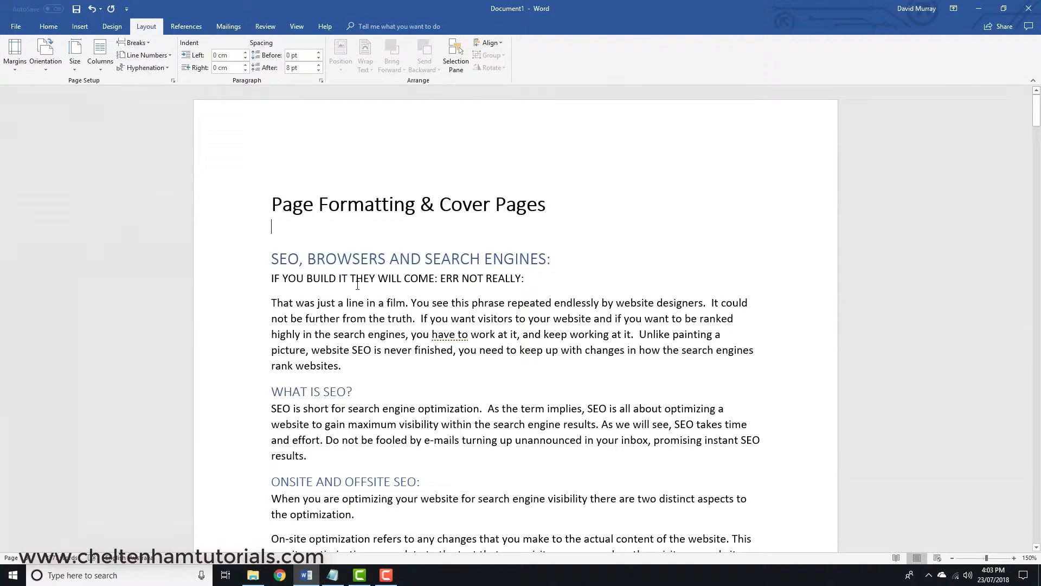
mouse_move(382, 310)
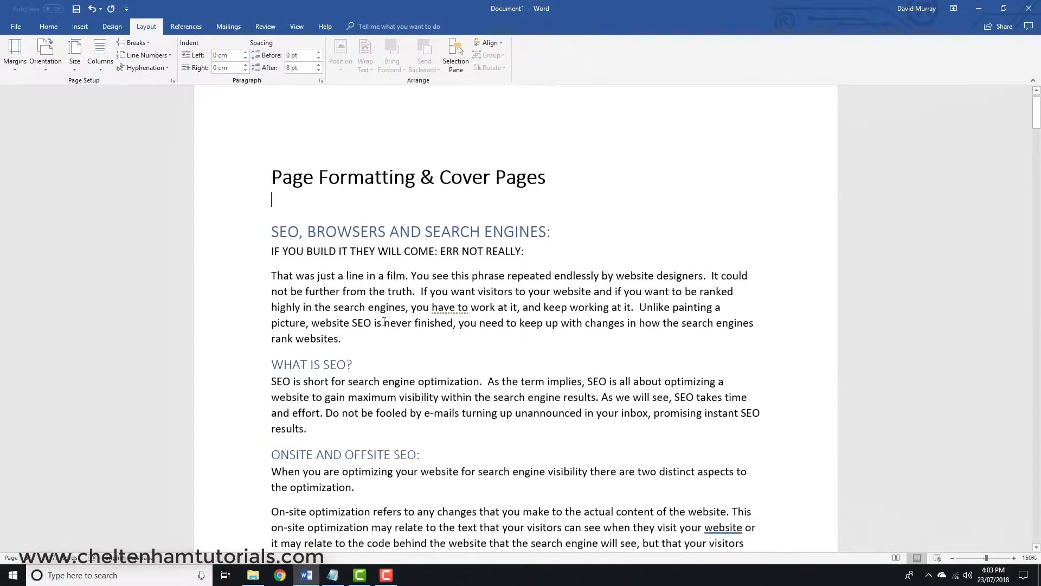
scroll("down", 3)
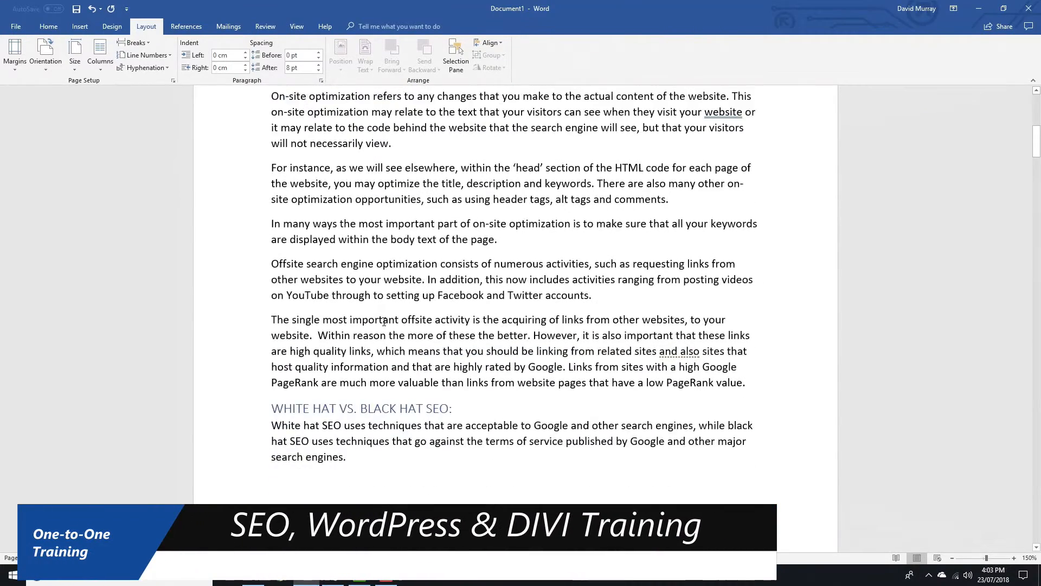
scroll("down", 3)
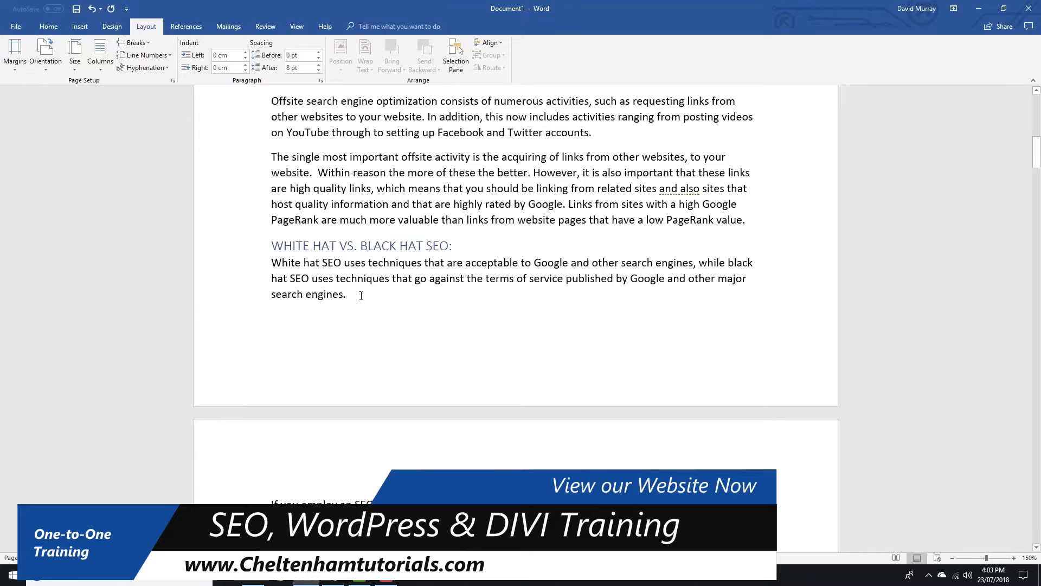
scroll("down", 3)
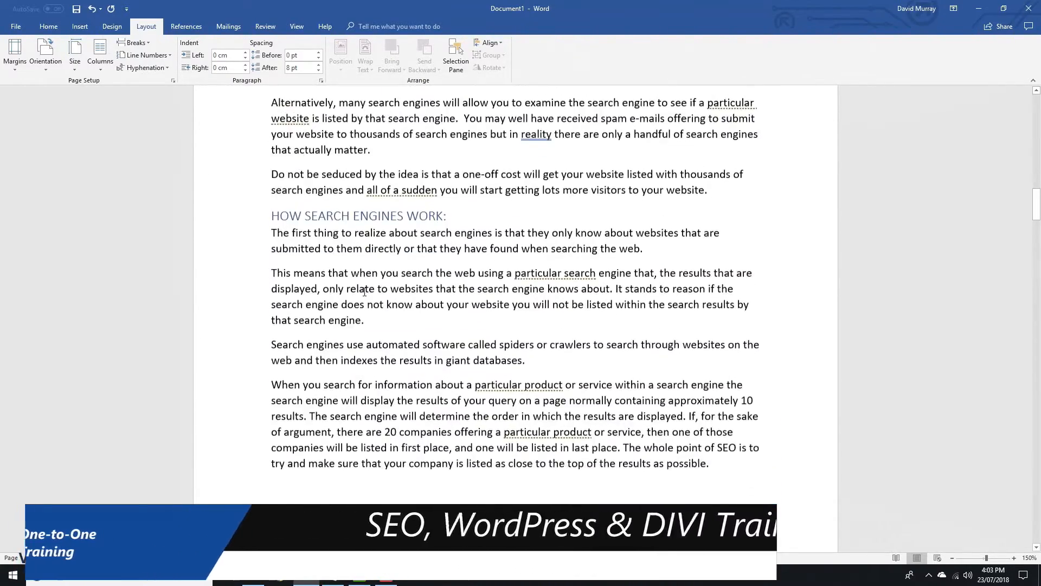
scroll("down", 3)
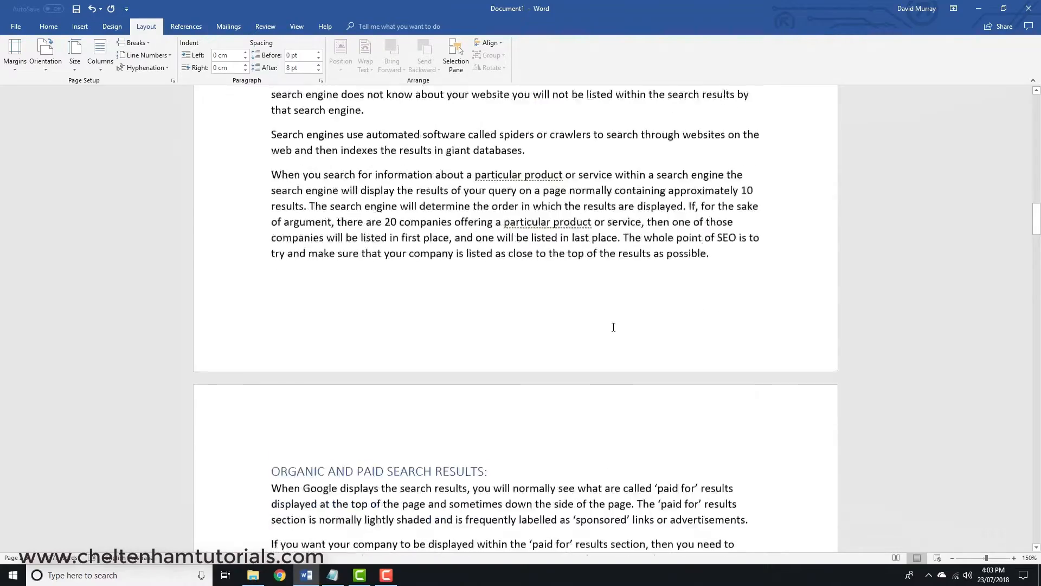
scroll("up", 3)
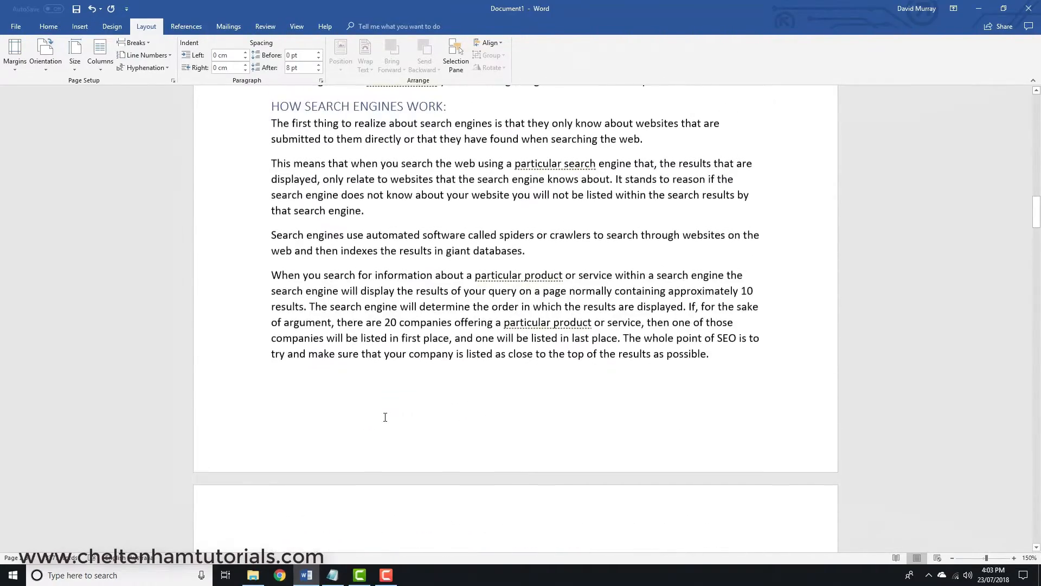
scroll("down", 3)
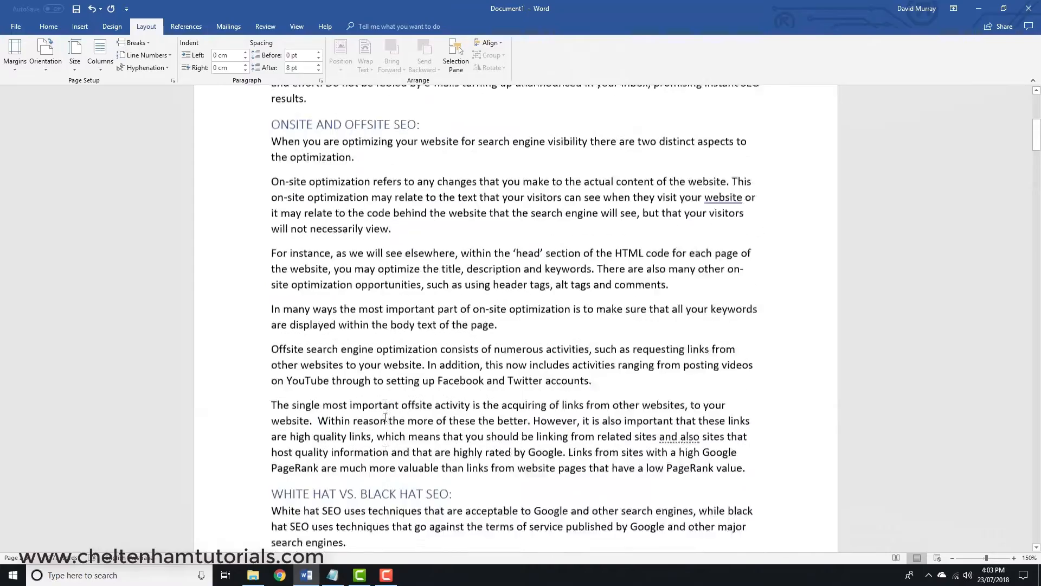
scroll("up", 3)
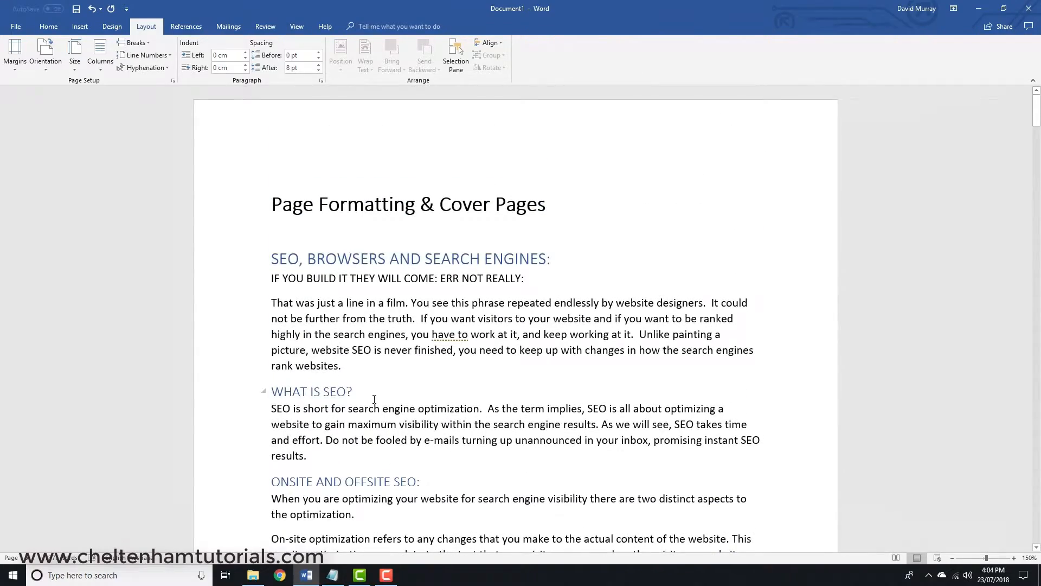
scroll("down", 3)
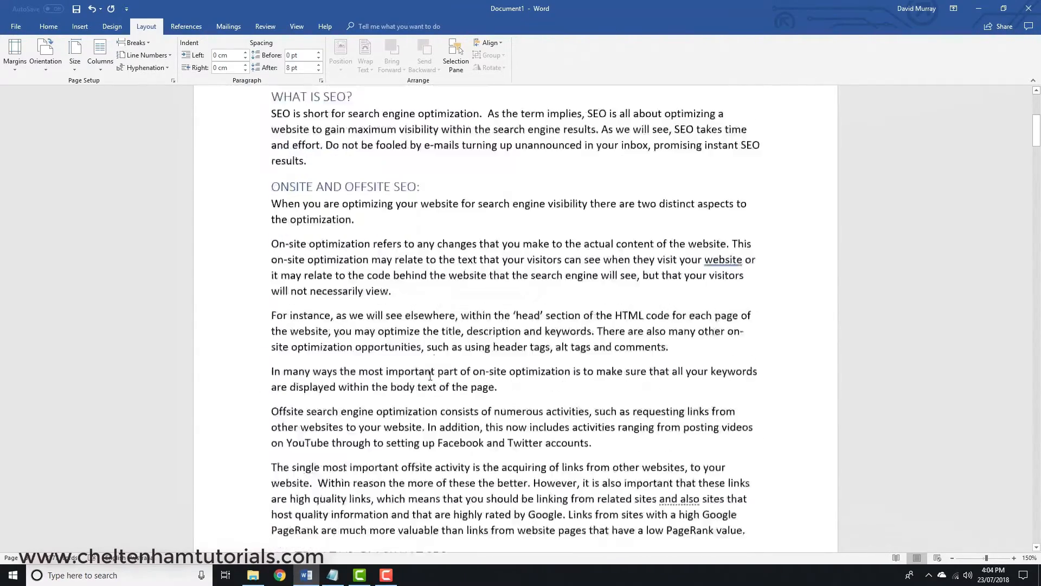
scroll("down", 3)
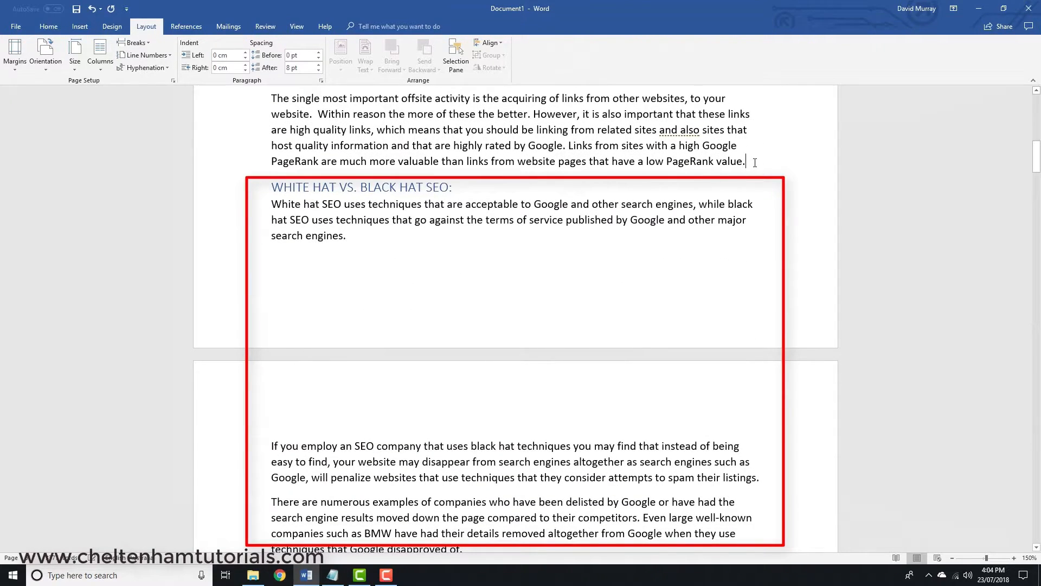
scroll("up", 3)
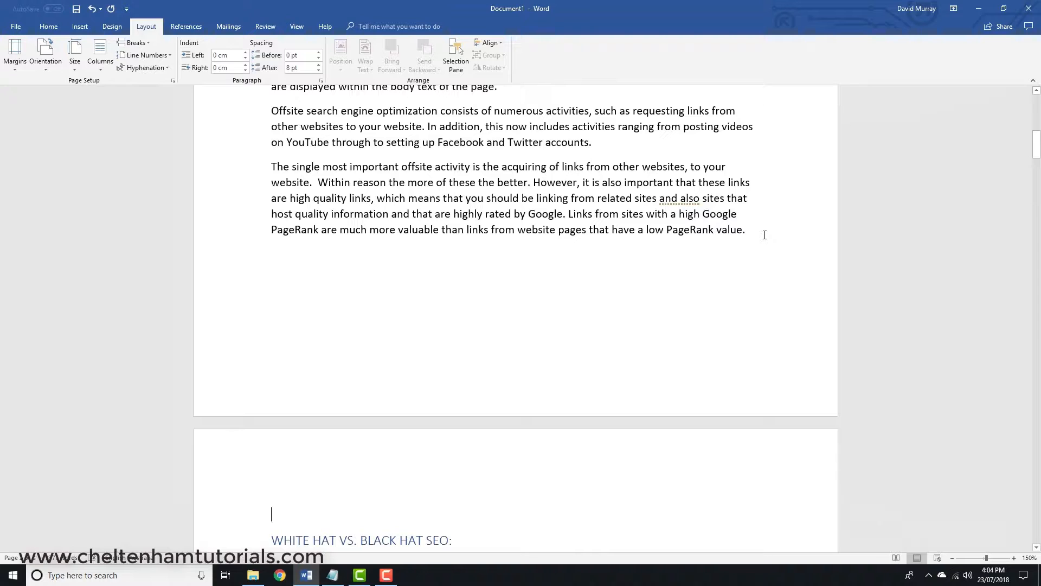
scroll("down", 3)
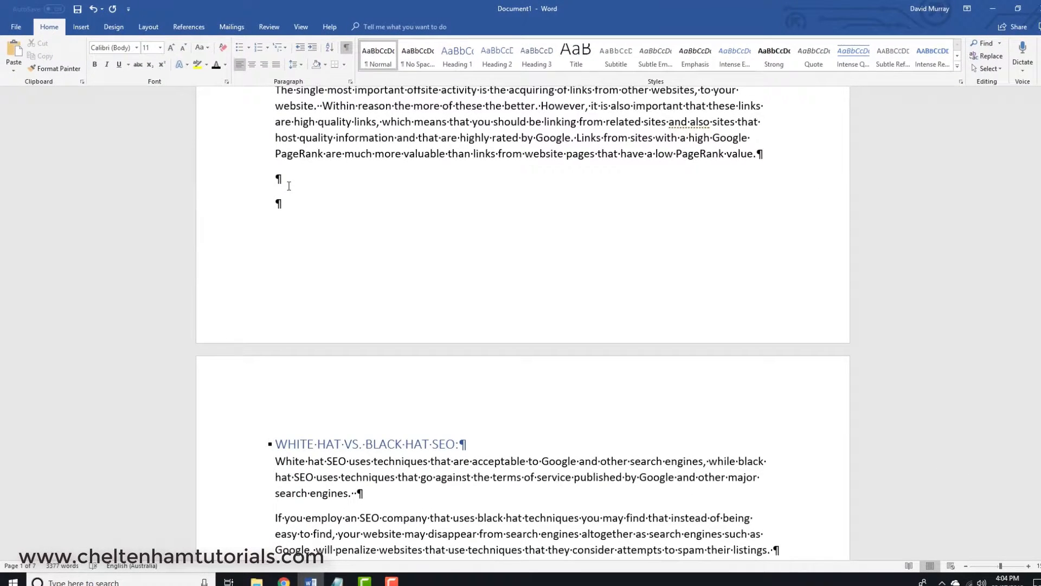
Step: Hide formatting marks and insert a page break before the 'Page Formatting & Cover Pages' title
left_click(346, 47)
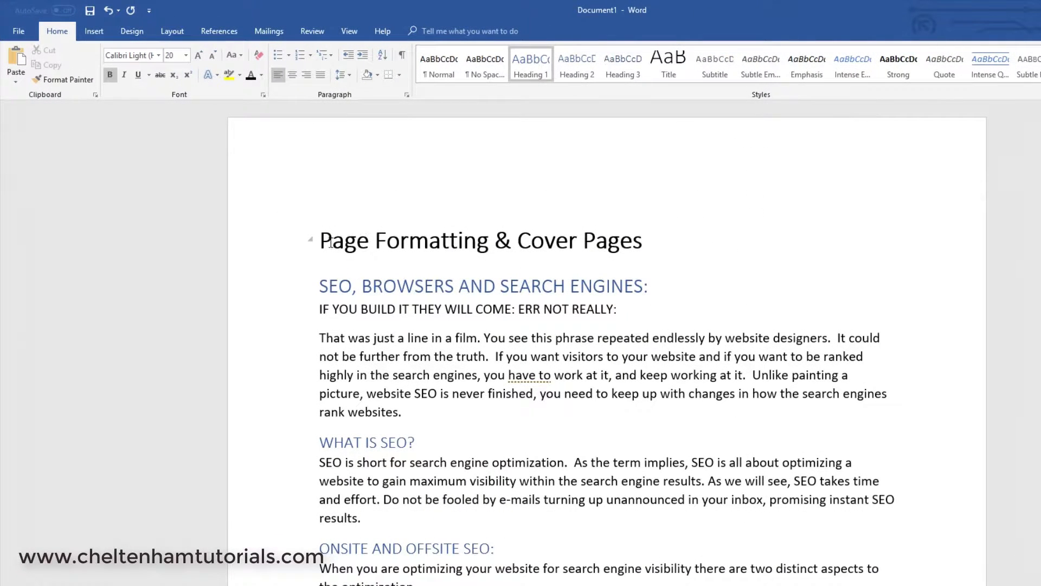
left_click(675, 240)
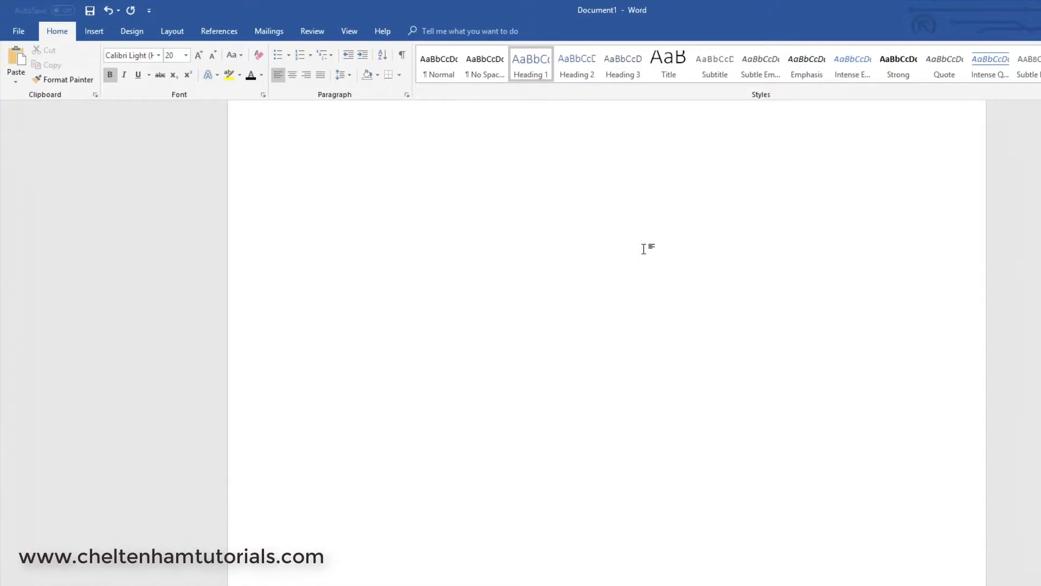
type("Page Formatting & Cover Pages")
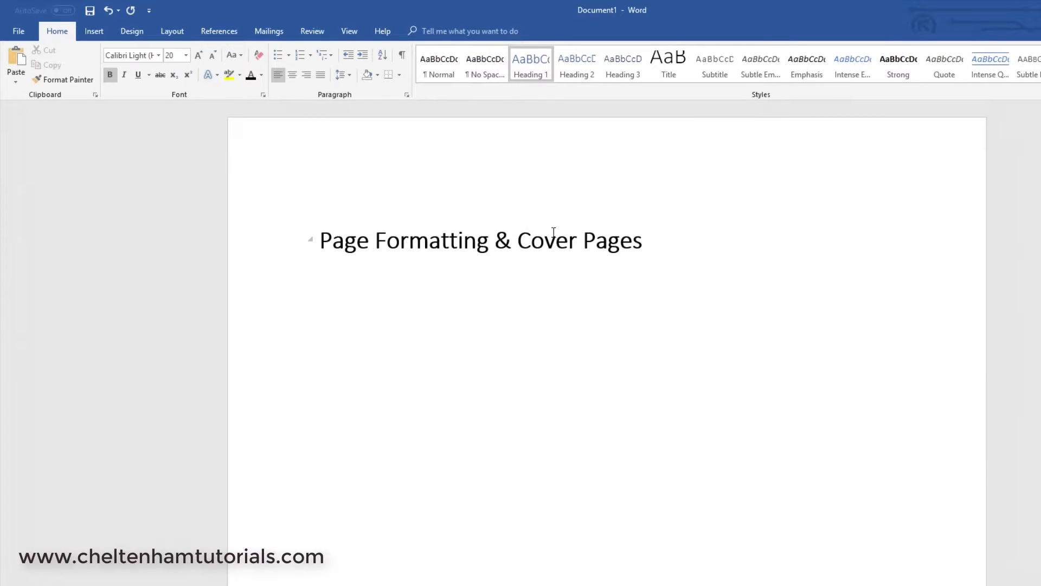
scroll("down", 3)
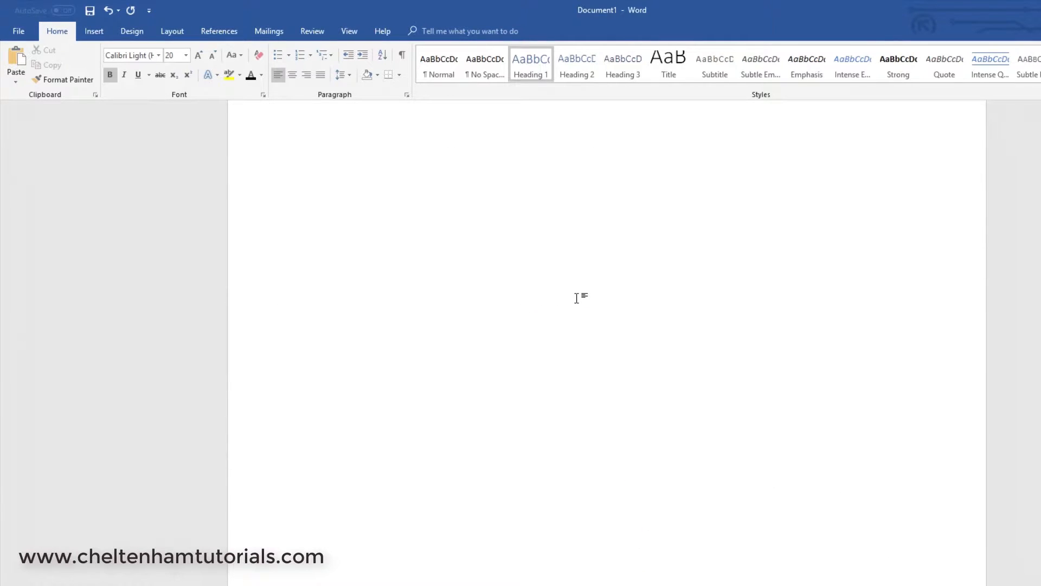
type("Page Formatting & Cover Pages")
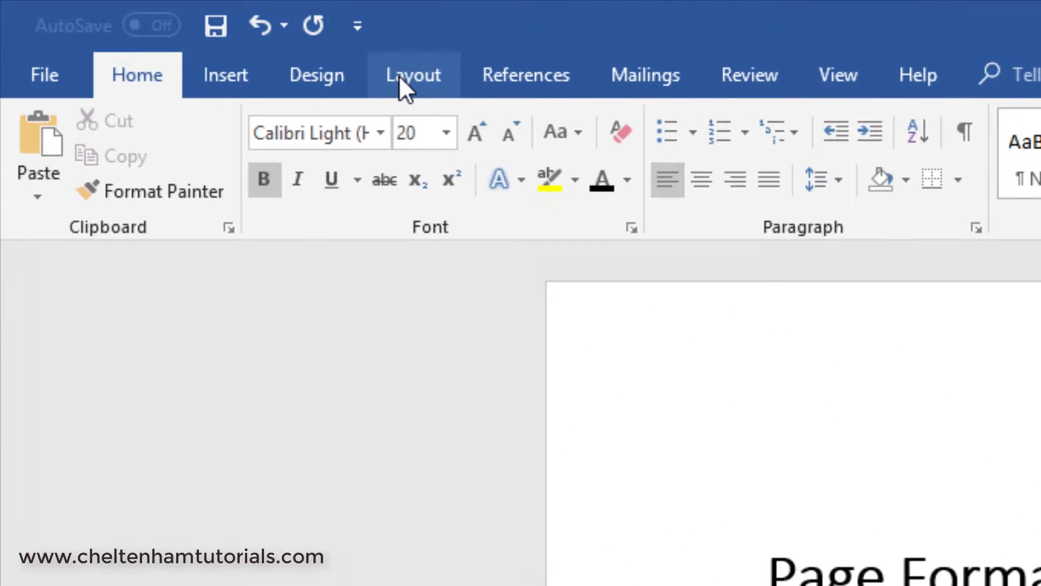
left_click(413, 75)
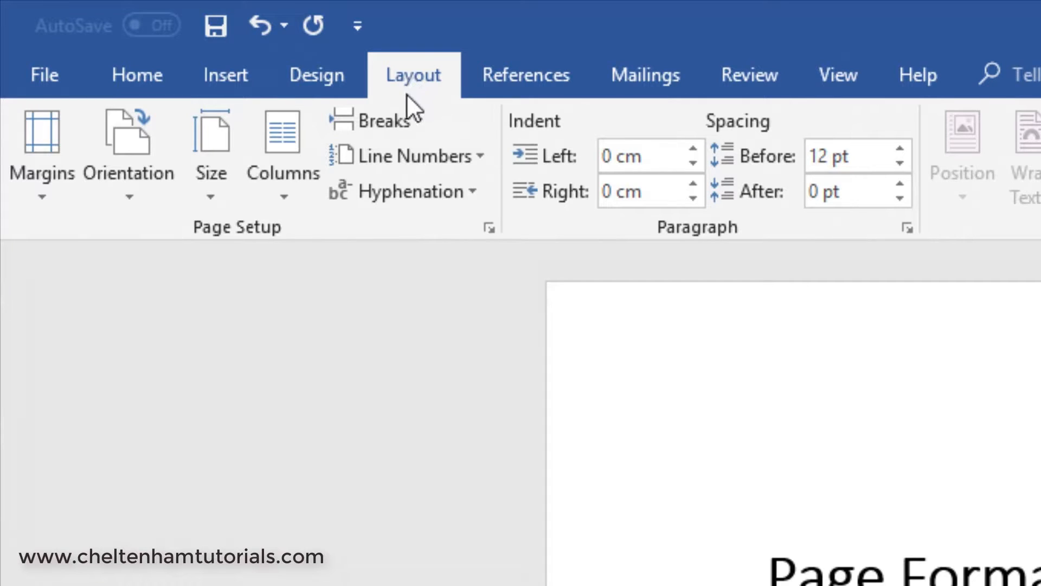
left_click(385, 120)
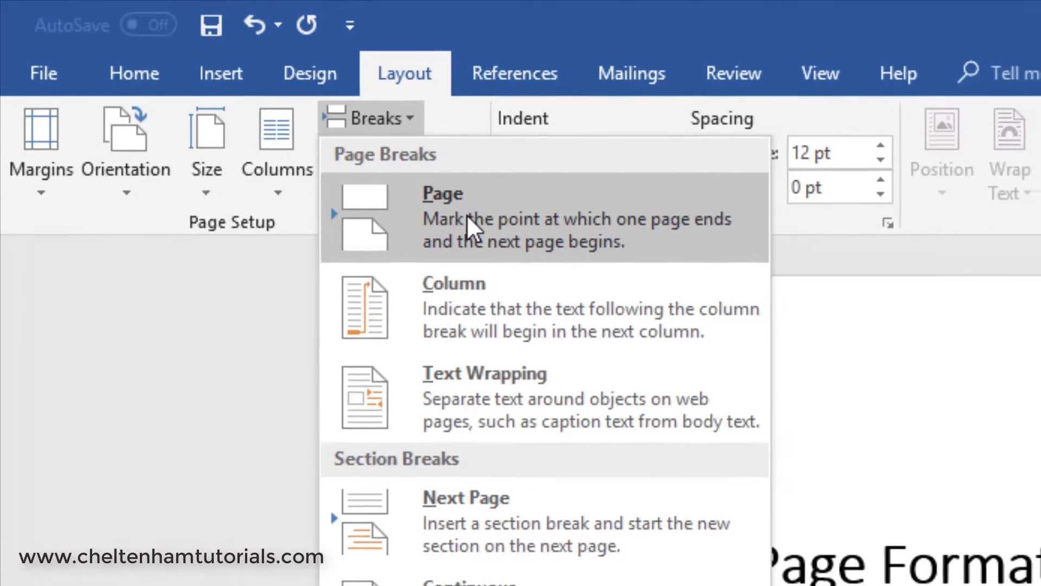
left_click(442, 217)
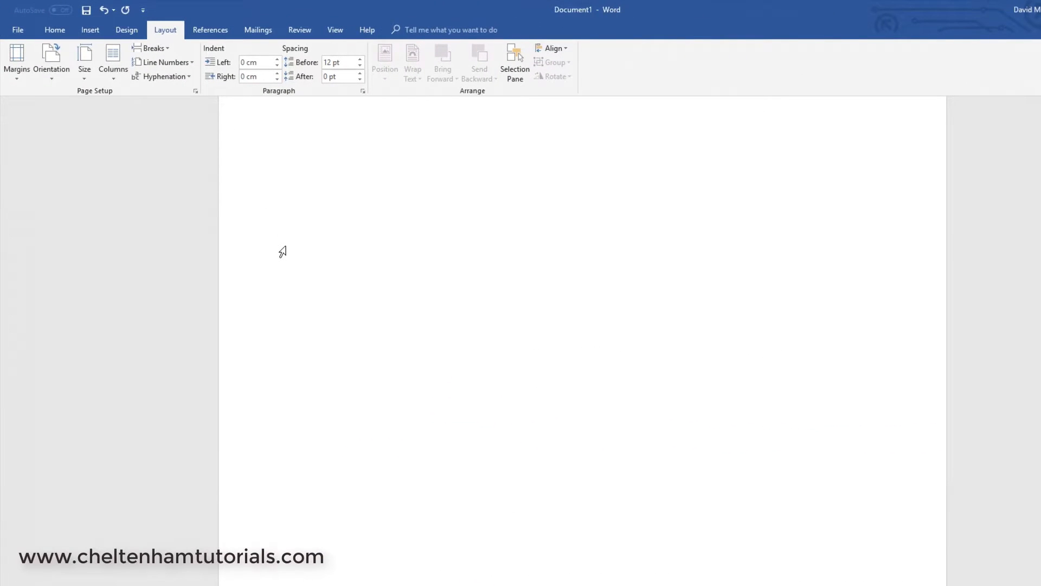
type("Page Formatting & Cover Pages")
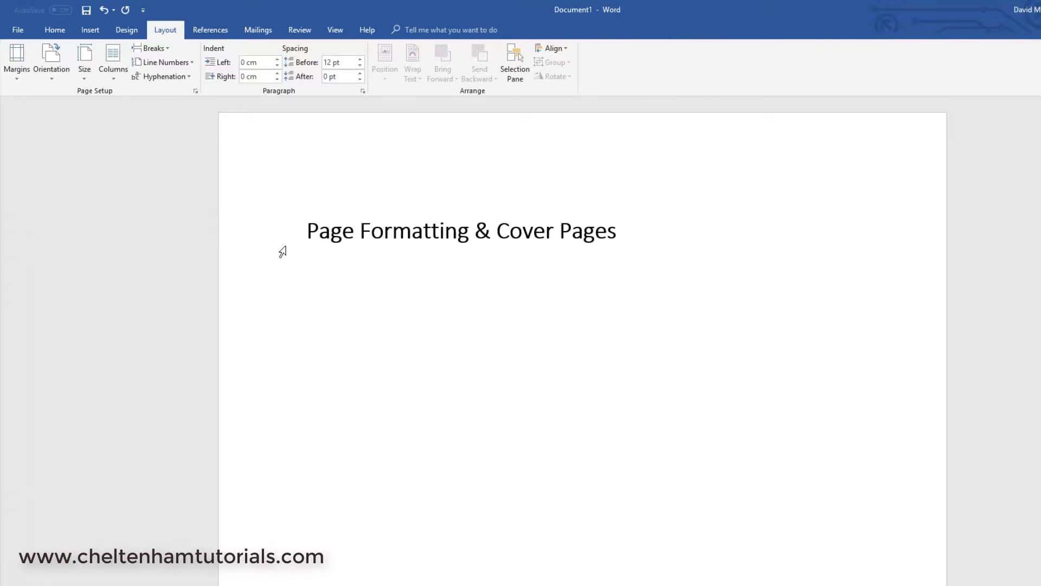
left_click(55, 30)
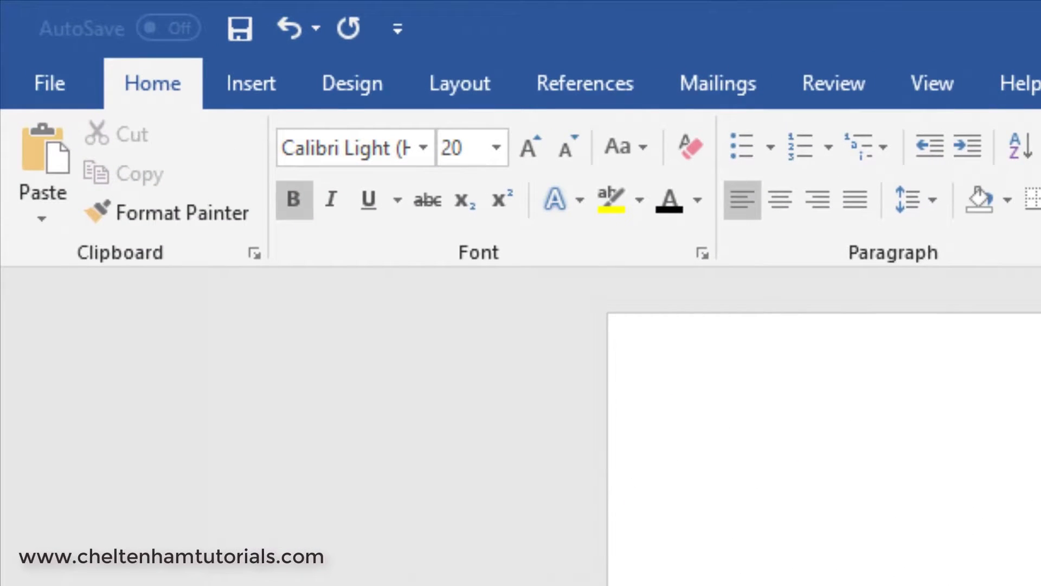
Step: Add the Grid design from the Cover Page gallery
left_click(249, 83)
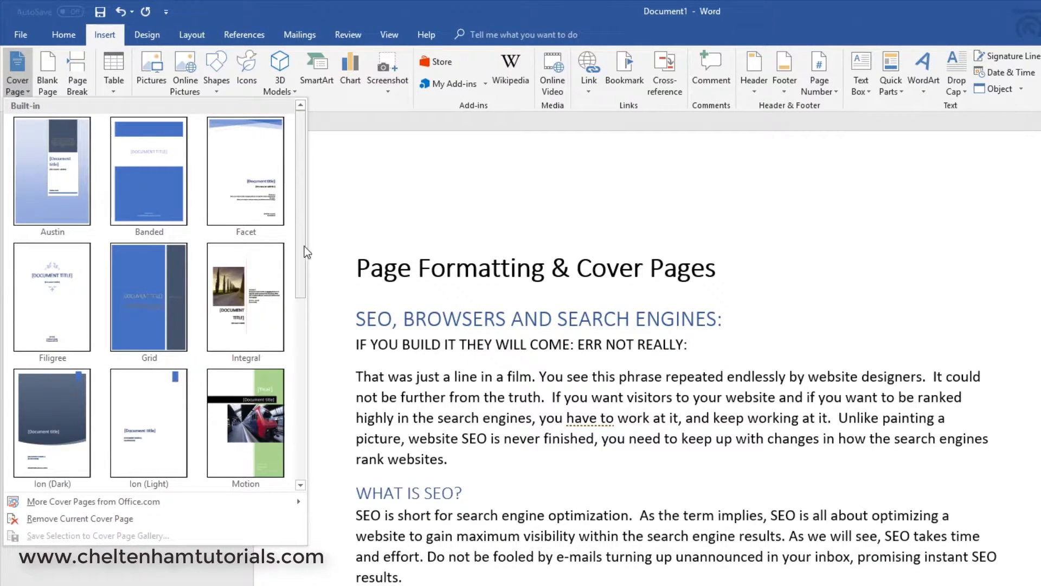
scroll("down", 3)
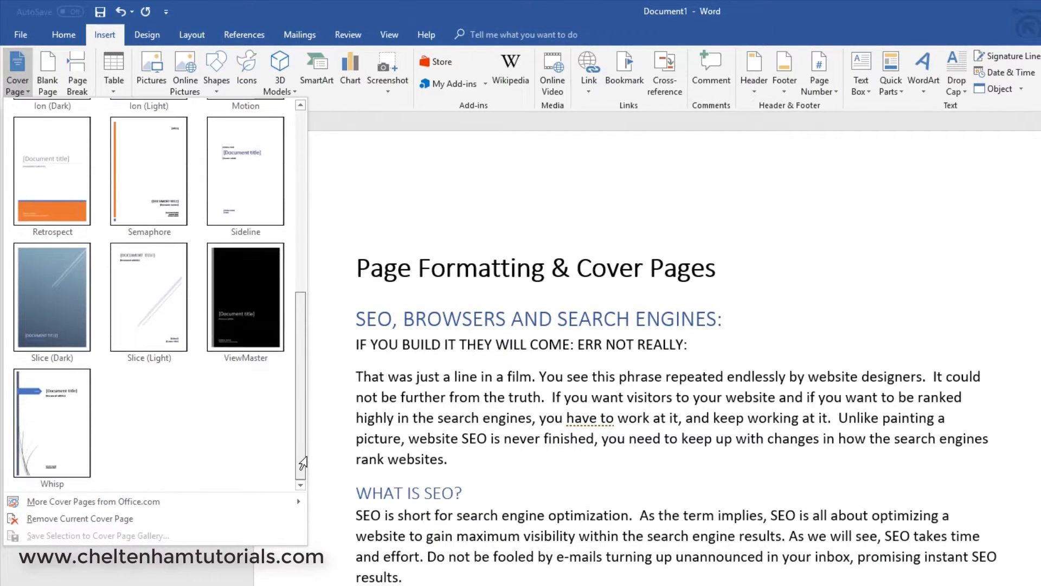
scroll("up", 3)
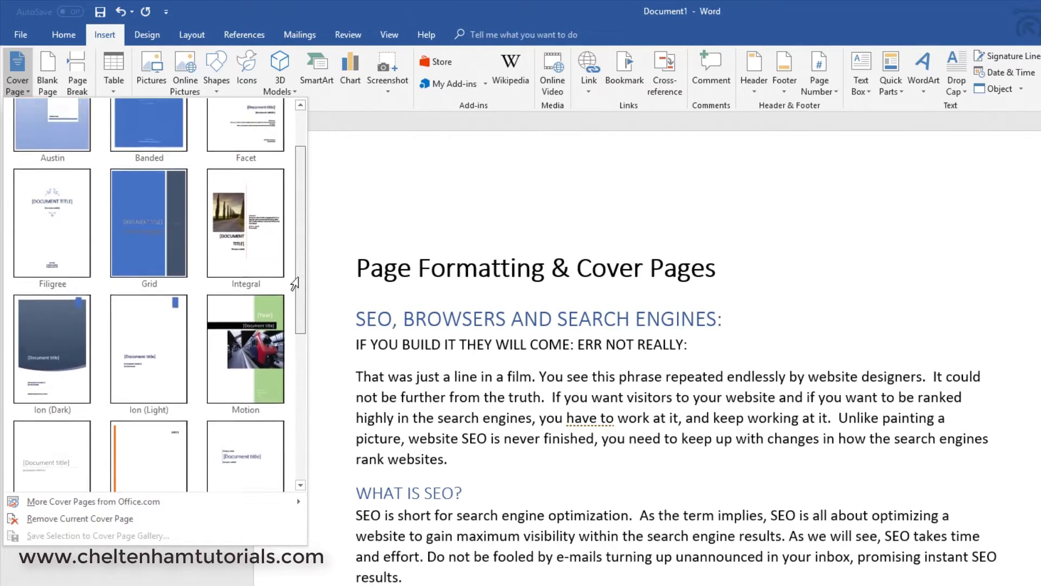
scroll("up", 3)
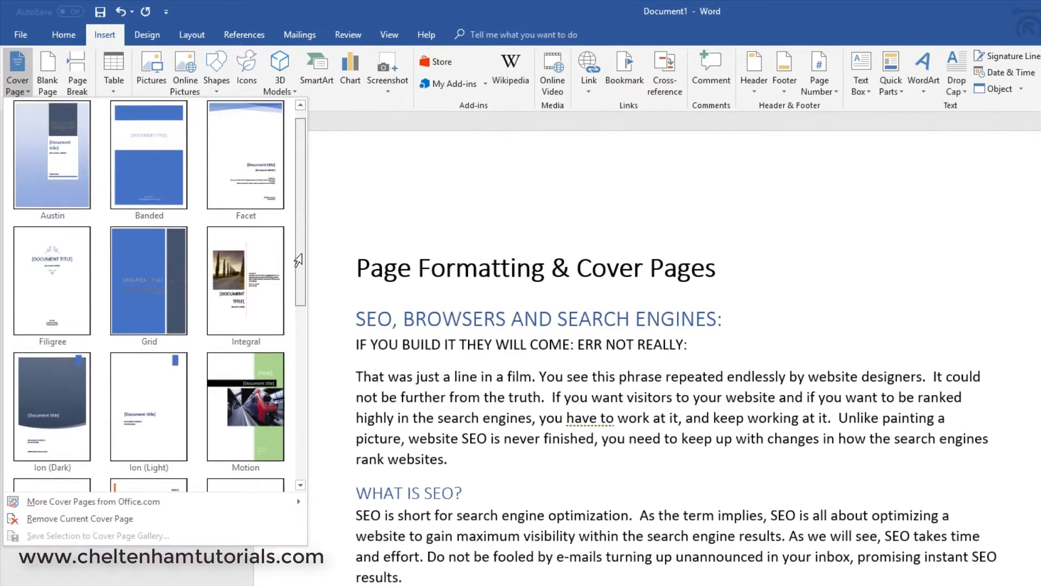
mouse_move(149, 281)
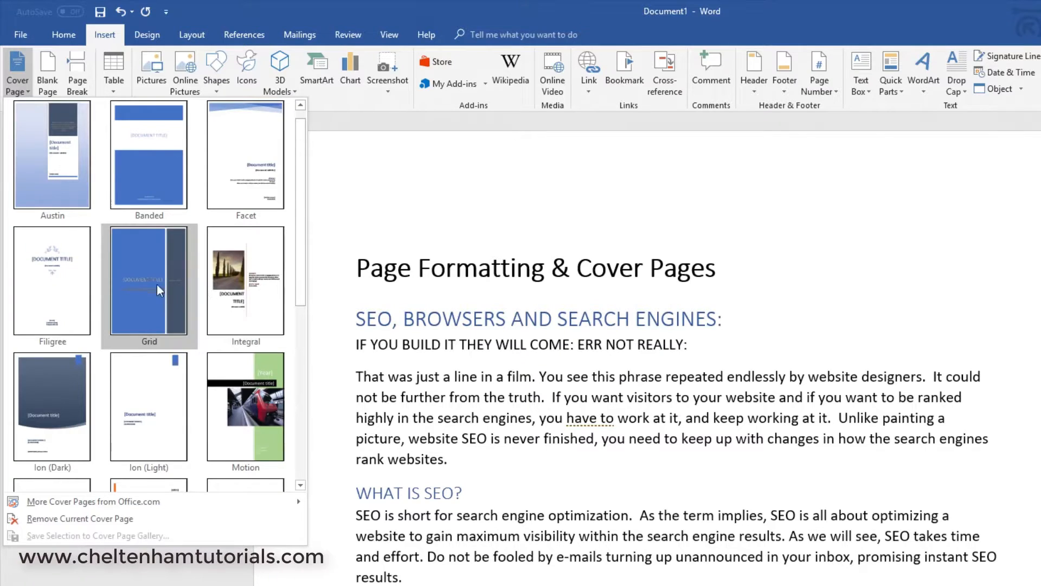
left_click(148, 282)
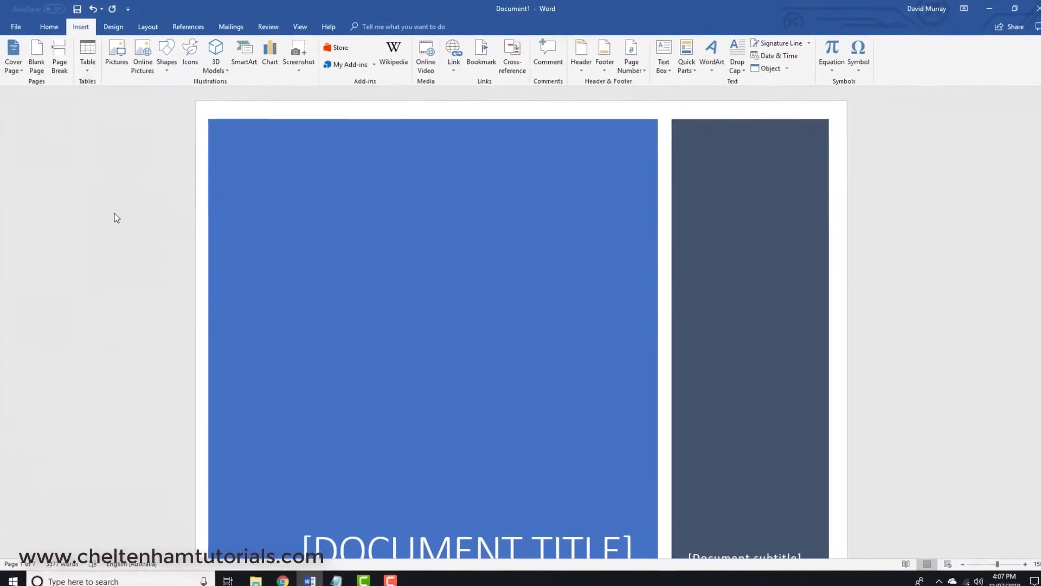
Step: Type 'ALL ABOUT SEO' as the cover page title
scroll("down", 3)
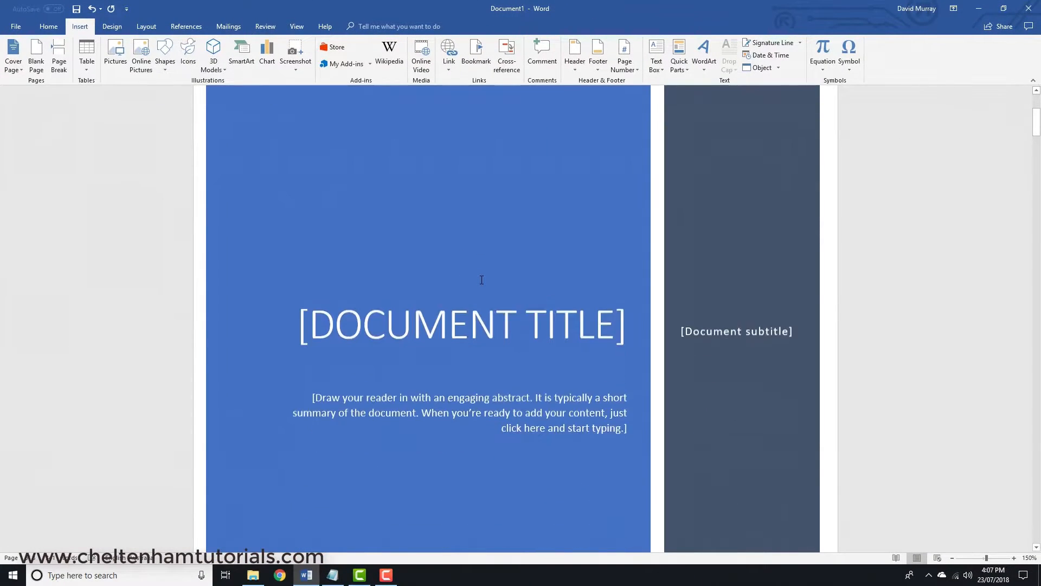
scroll("down", 3)
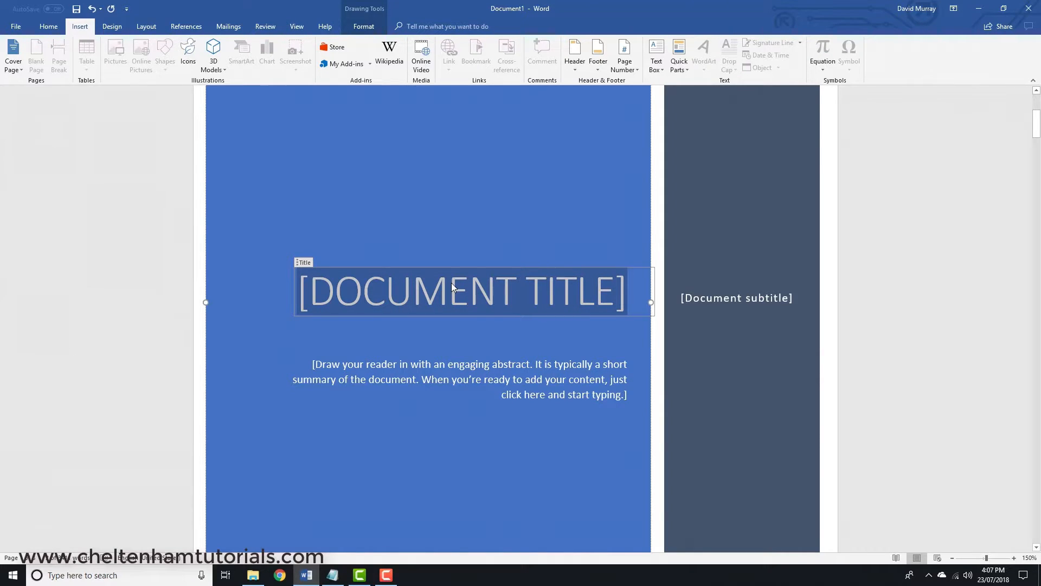
type("ALL")
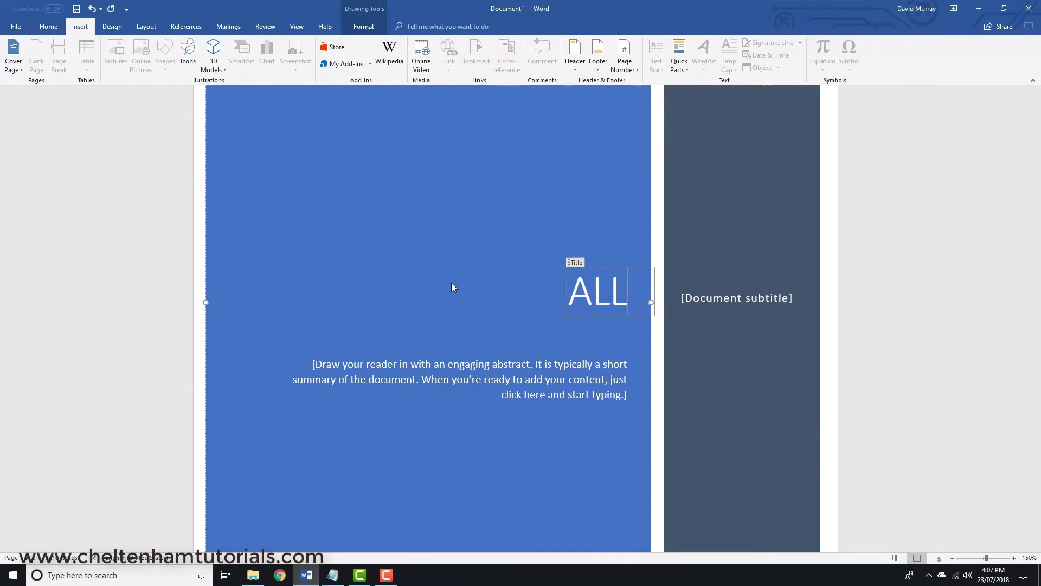
type("ABO")
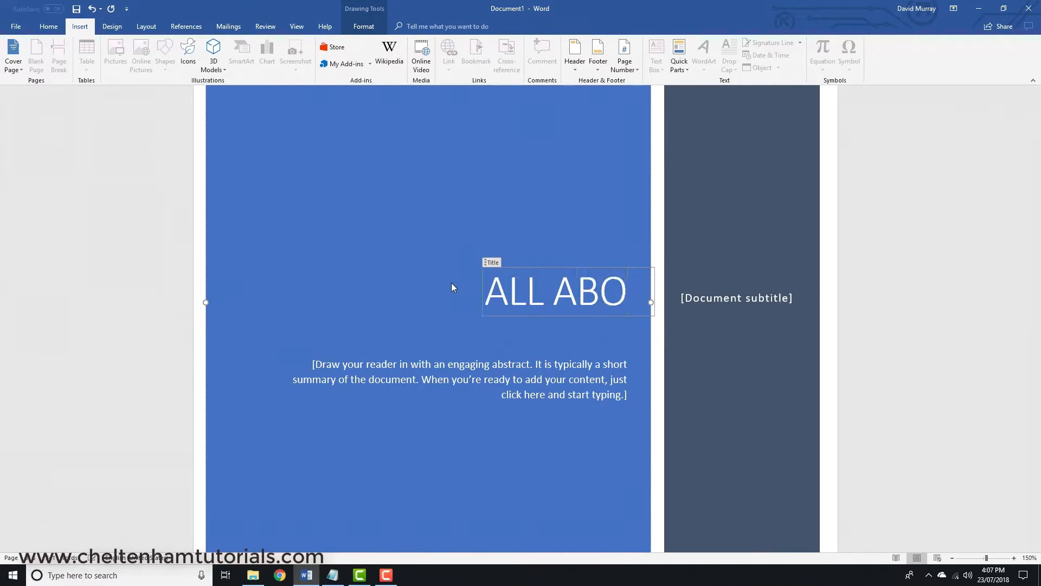
type("UT SEO")
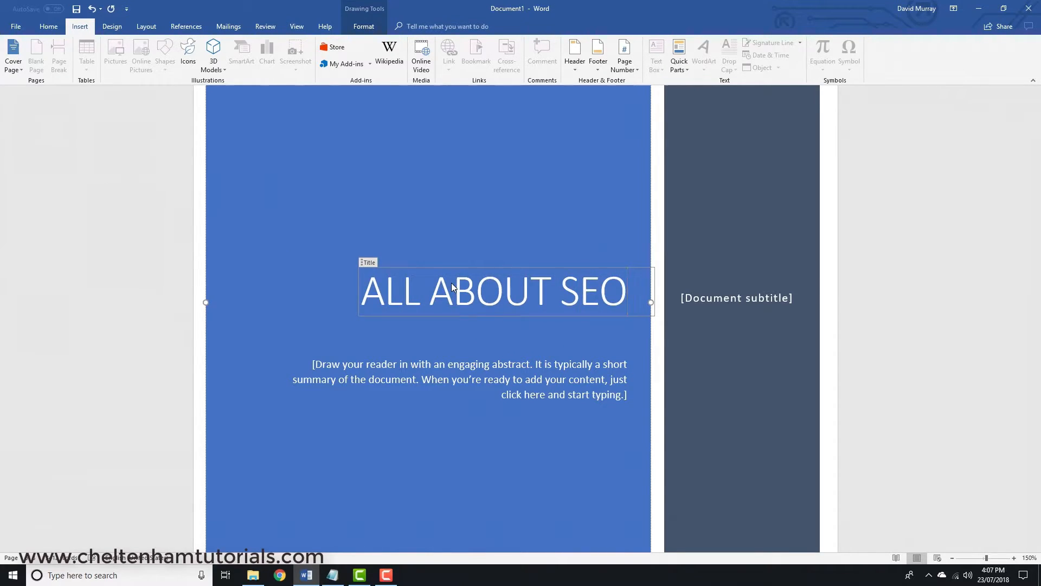
left_click(736, 297)
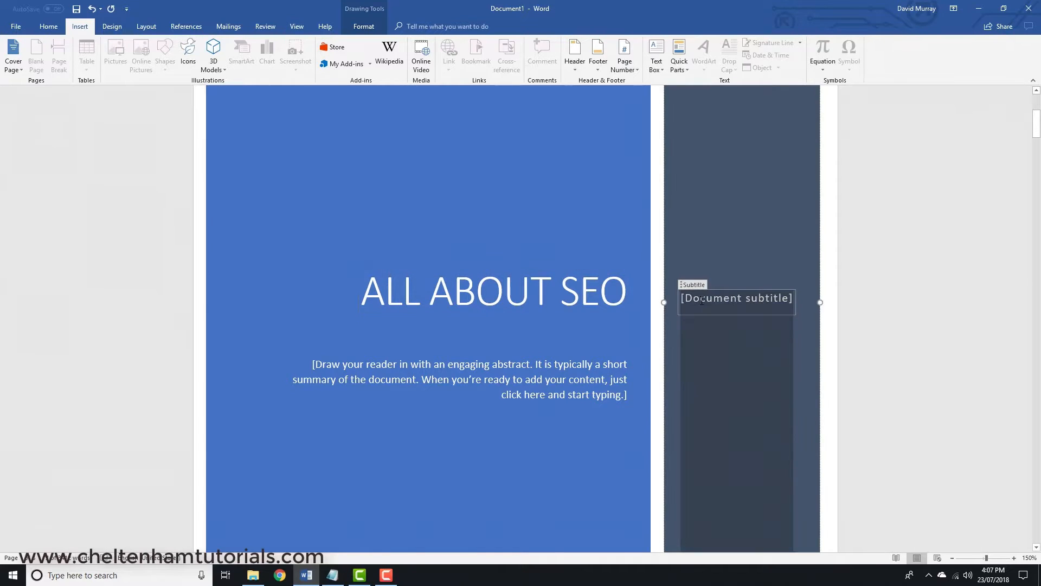
type("Sea")
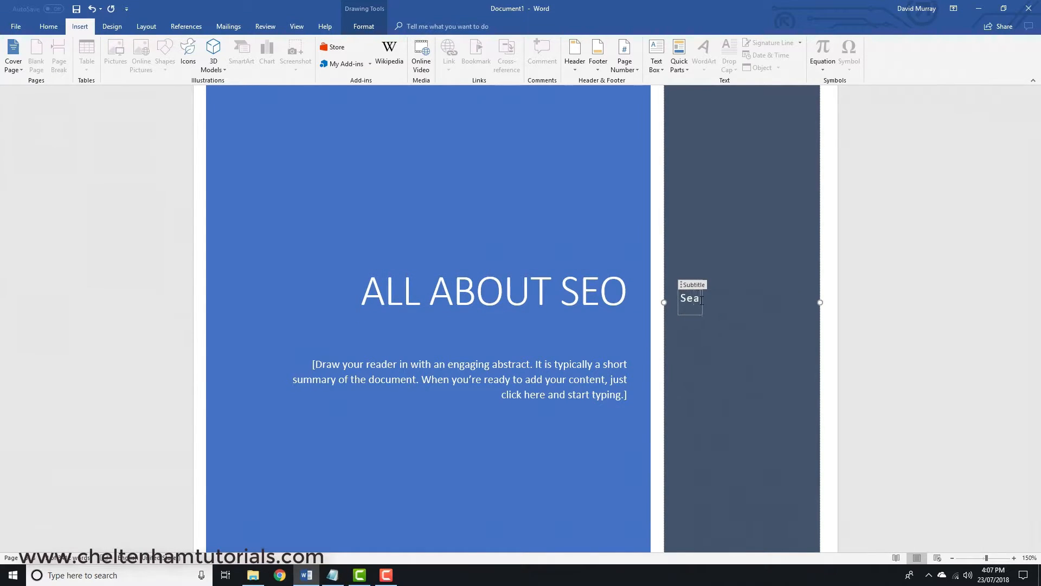
type("rch ENgine Optimization")
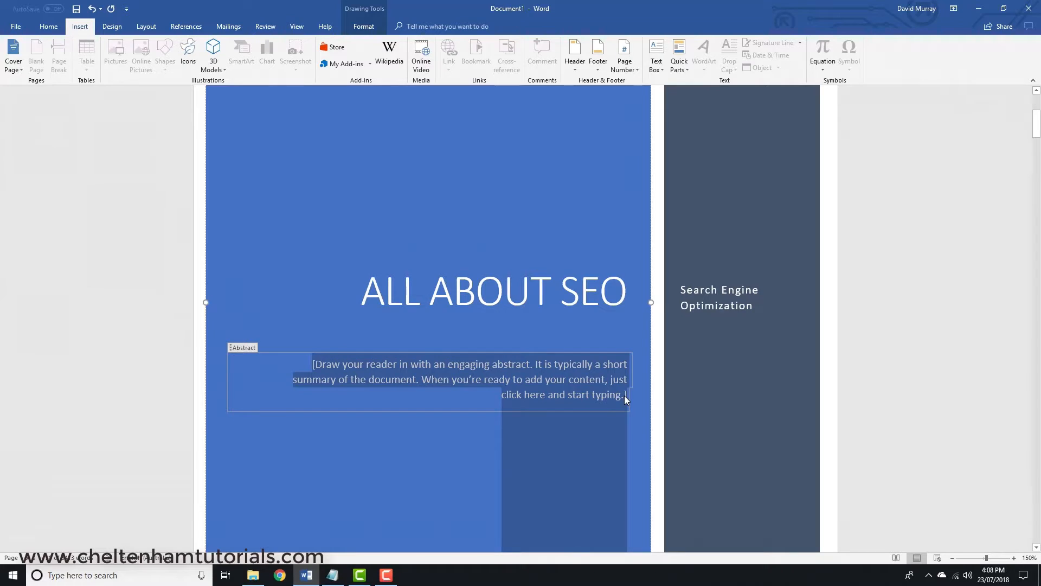
type("Chelten")
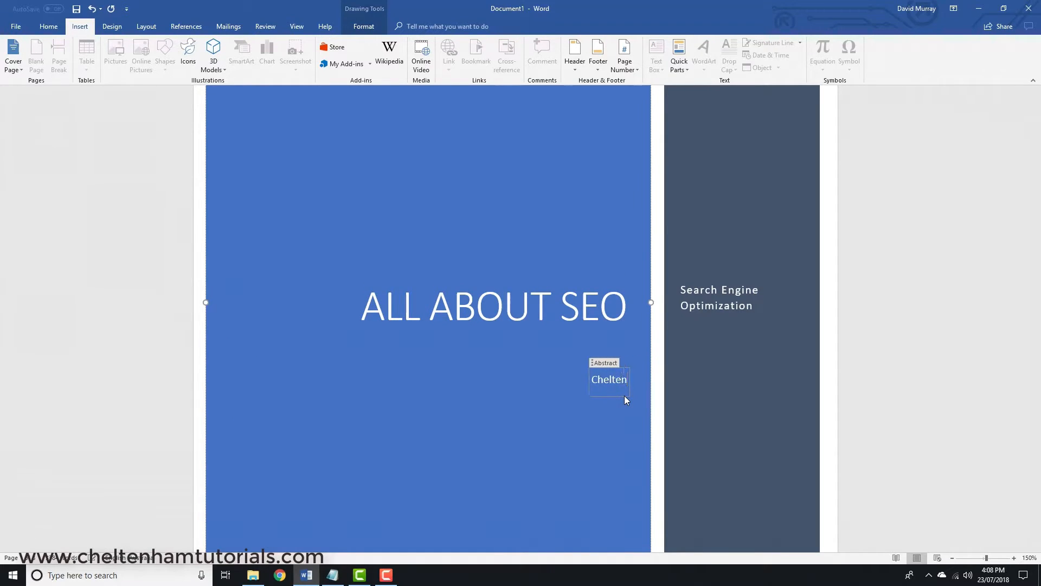
type("ham Grou")
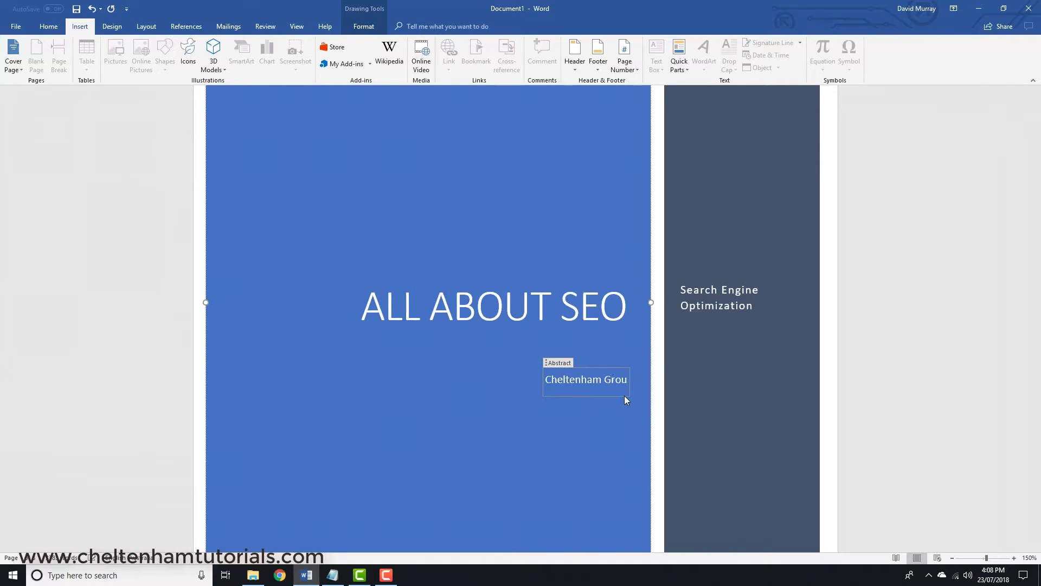
type("pD")
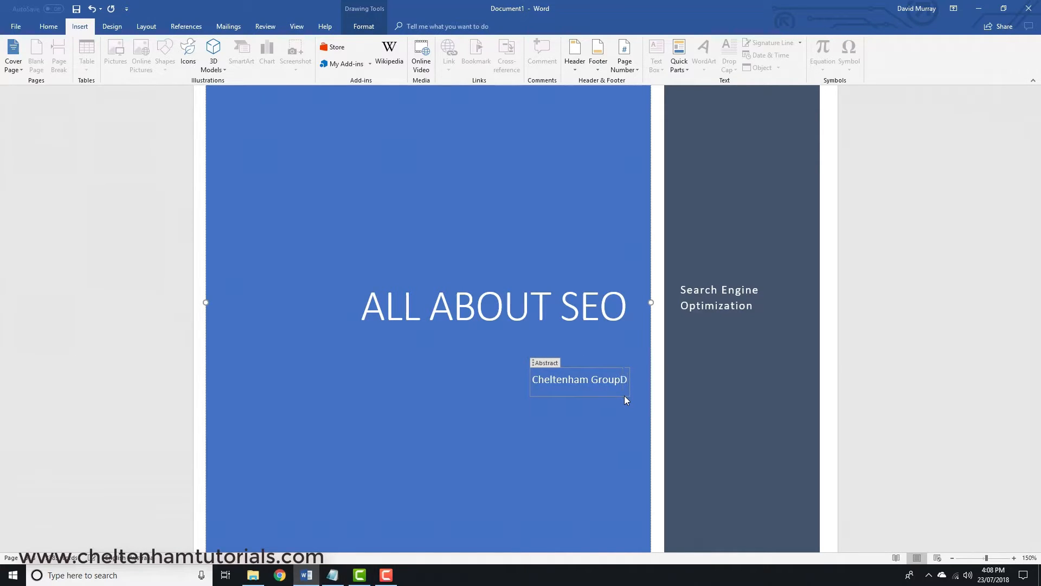
type("David Murray")
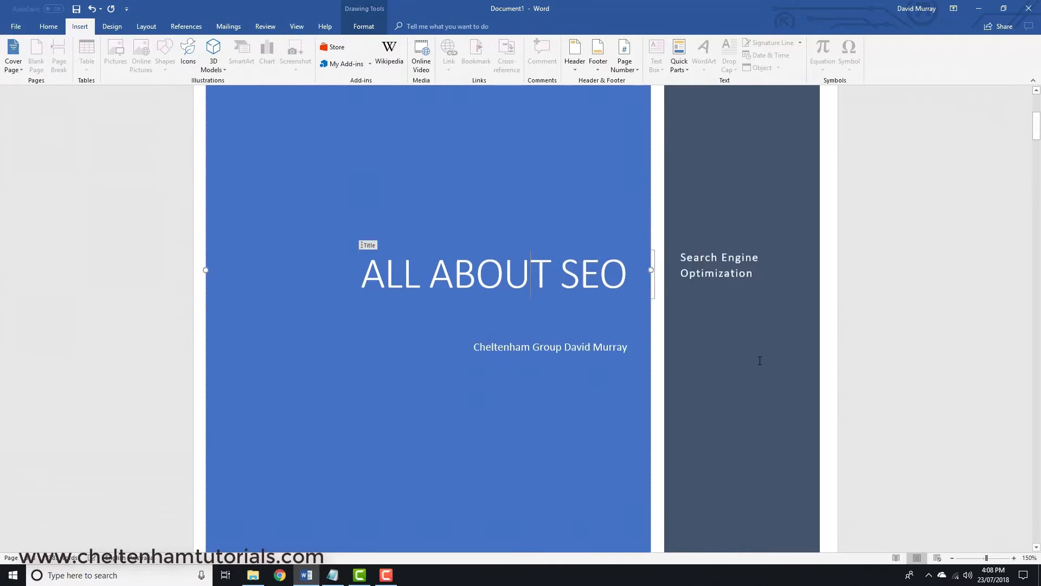
Step: Remove the Grid cover page and insert the Motion cover page instead
scroll("down", 3)
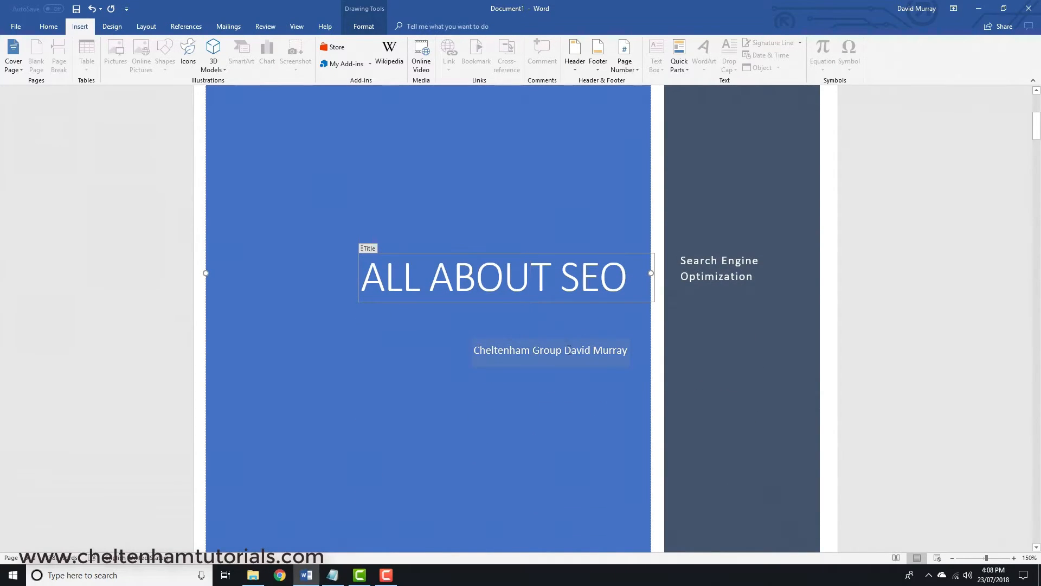
scroll("down", 3)
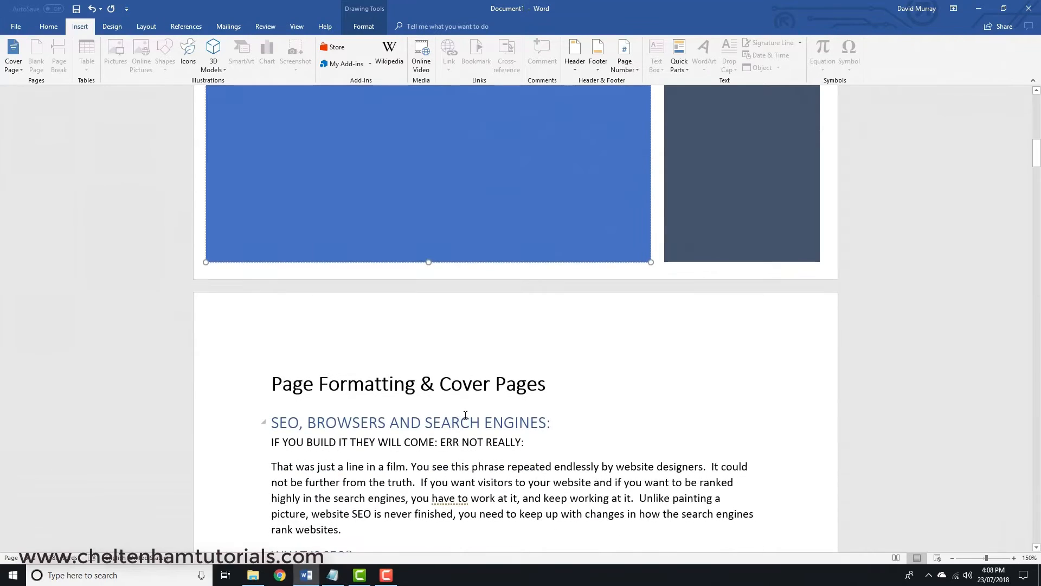
scroll("up", 3)
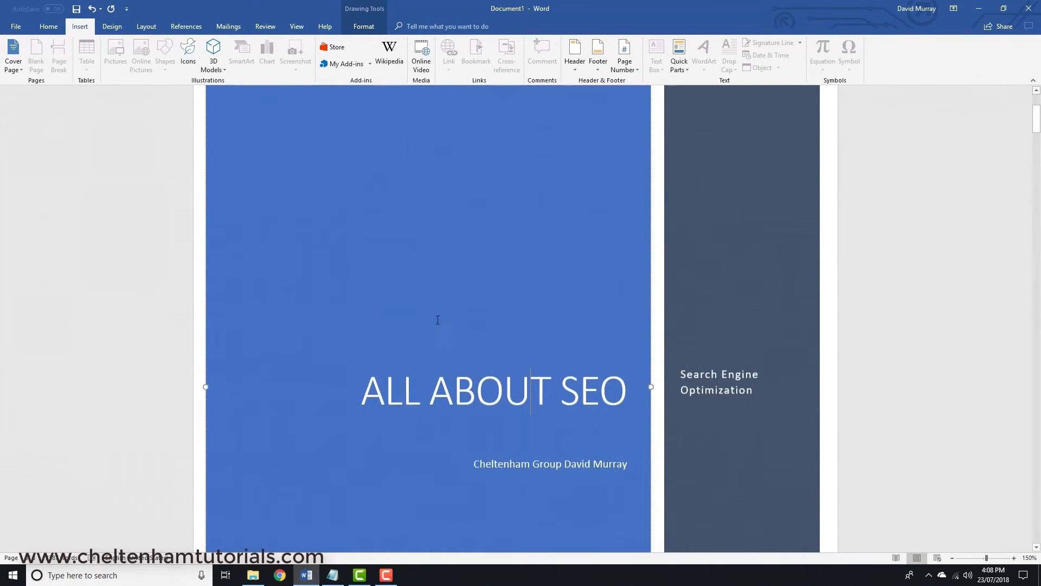
left_click(91, 9)
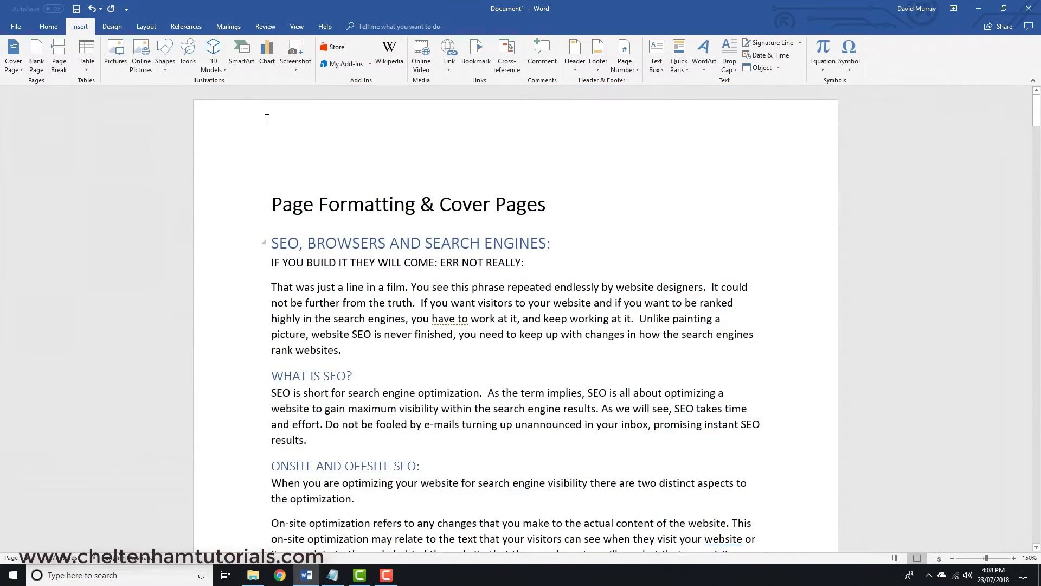
mouse_move(248, 136)
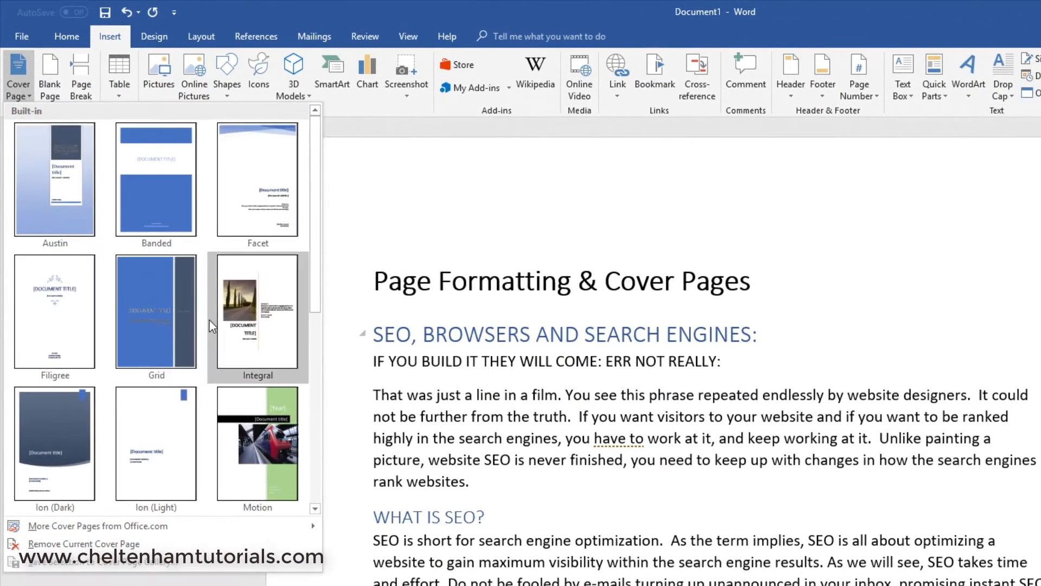
mouse_move(258, 444)
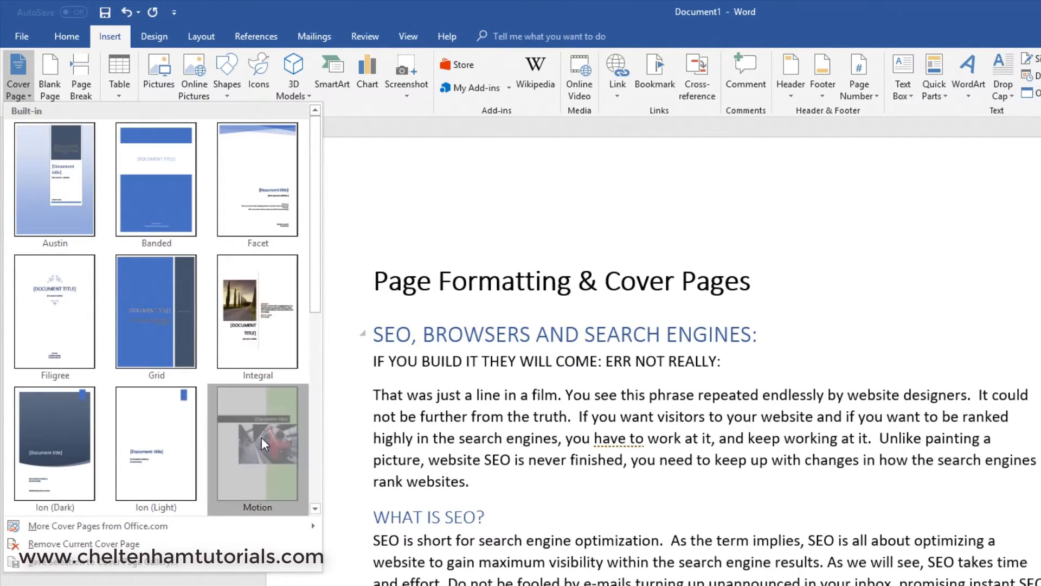
left_click(258, 444)
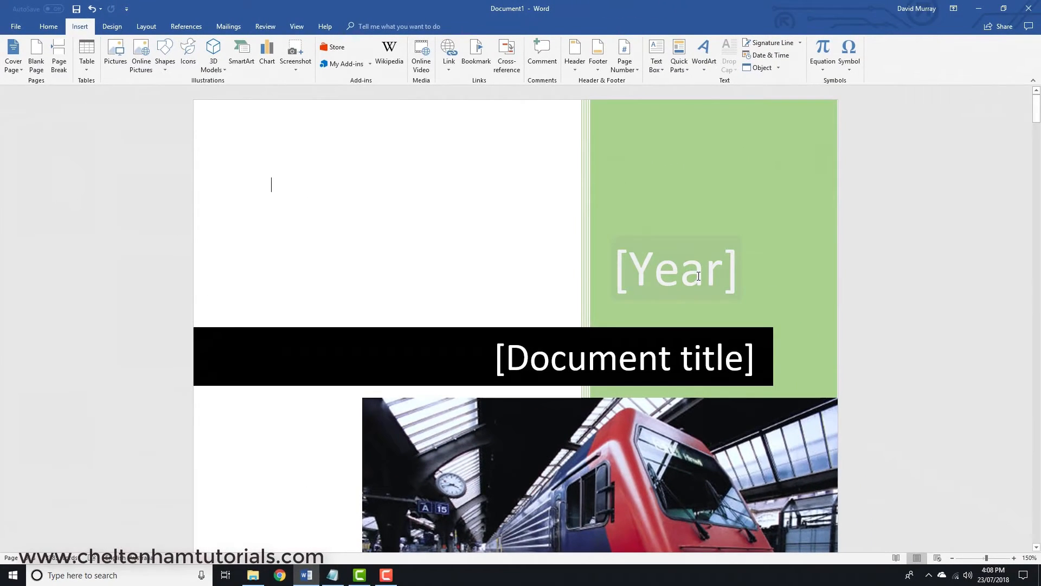
Step: Set the cover page year to 2018 and the title to 'SEO Tips'
left_click(675, 269)
type("2018")
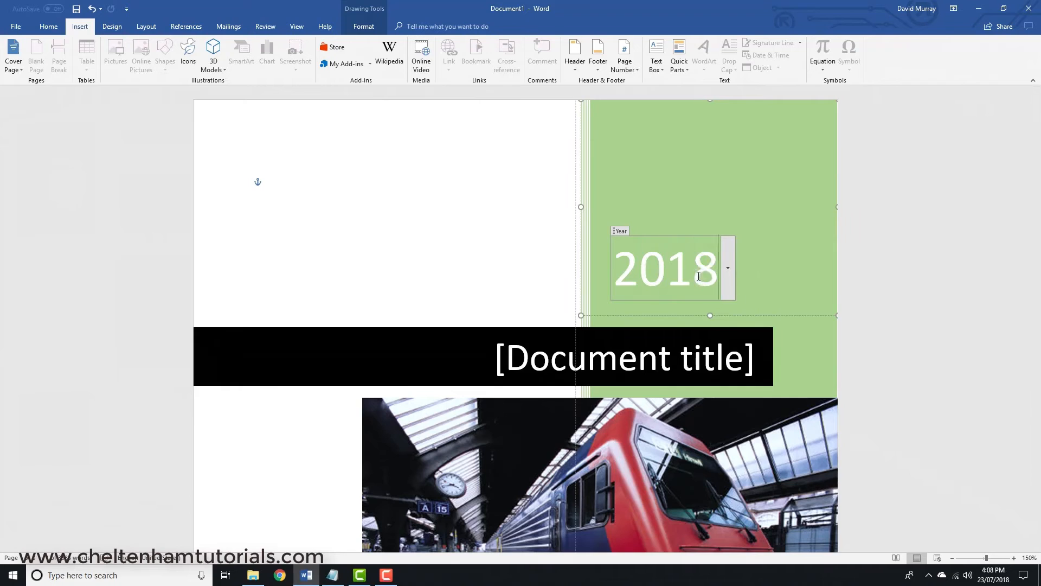
left_click(623, 357)
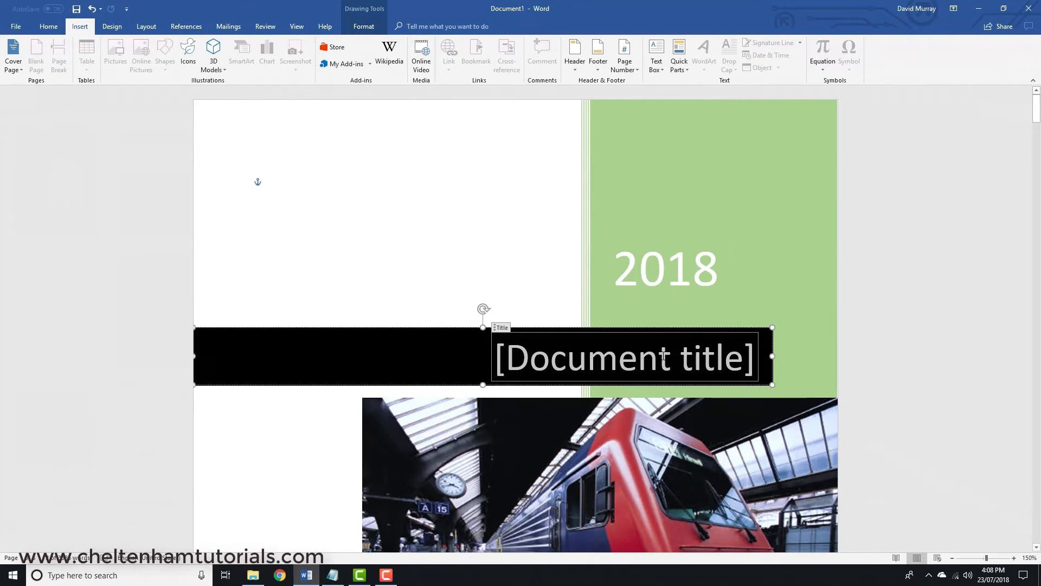
type("S")
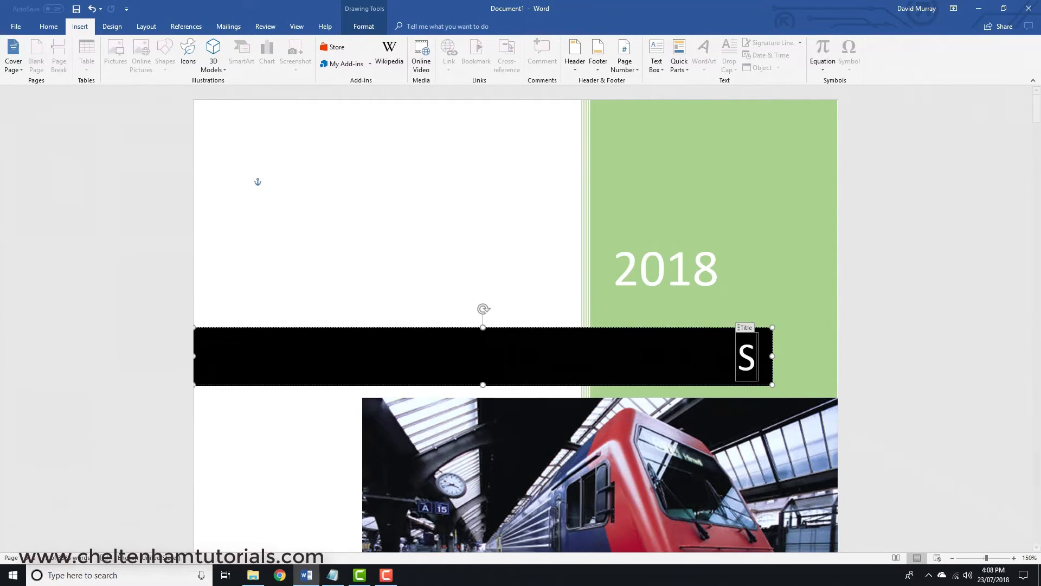
type("EO")
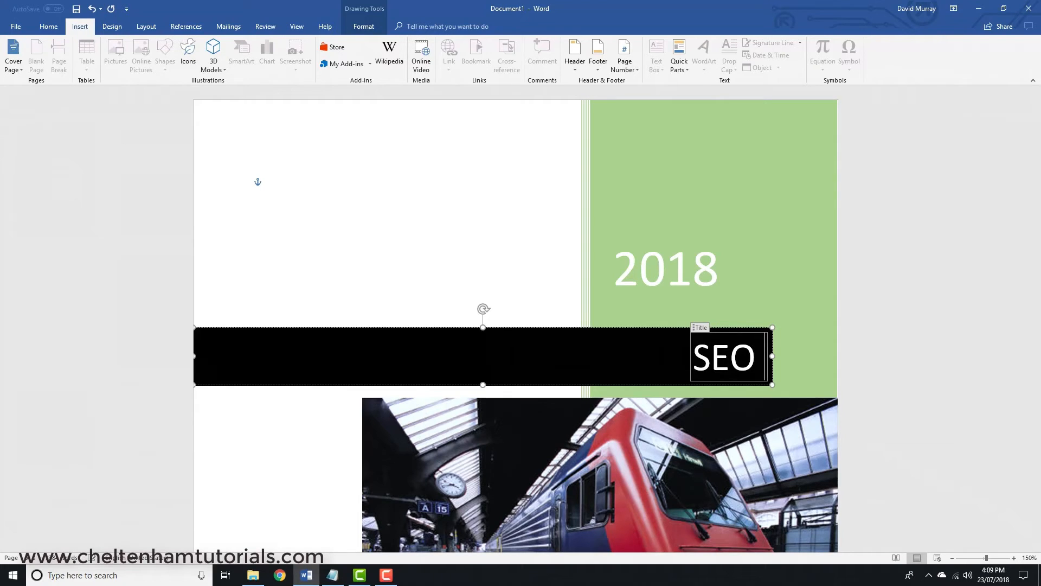
type("Tips")
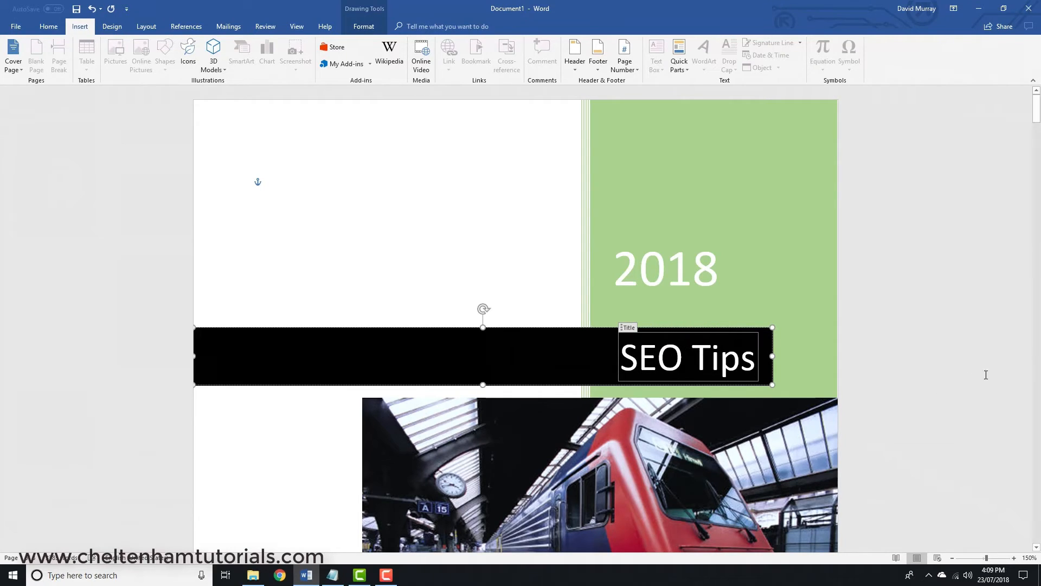
Step: Scroll down through the document to review its pages
scroll("down", 3)
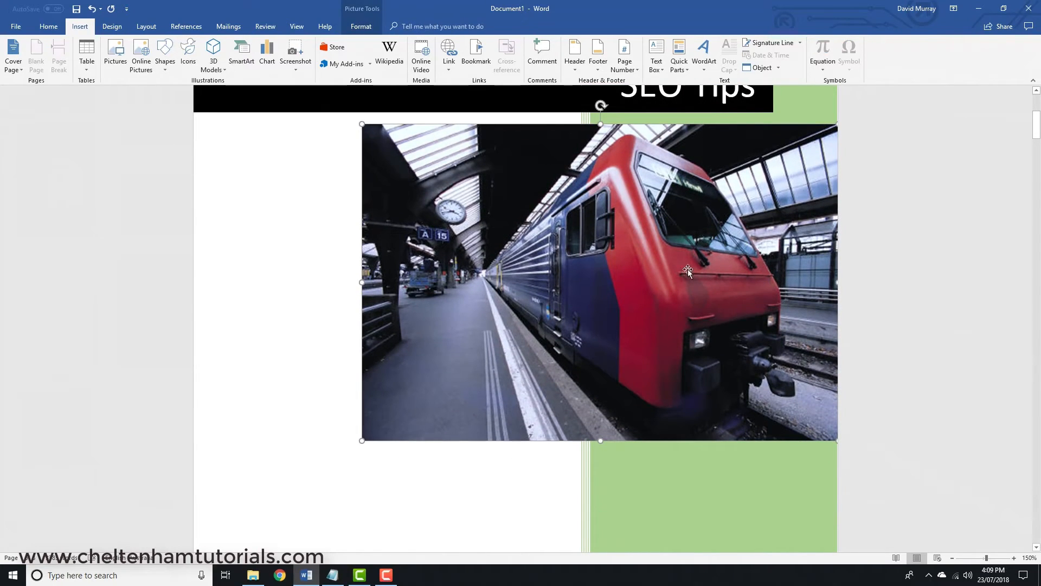
scroll("down", 3)
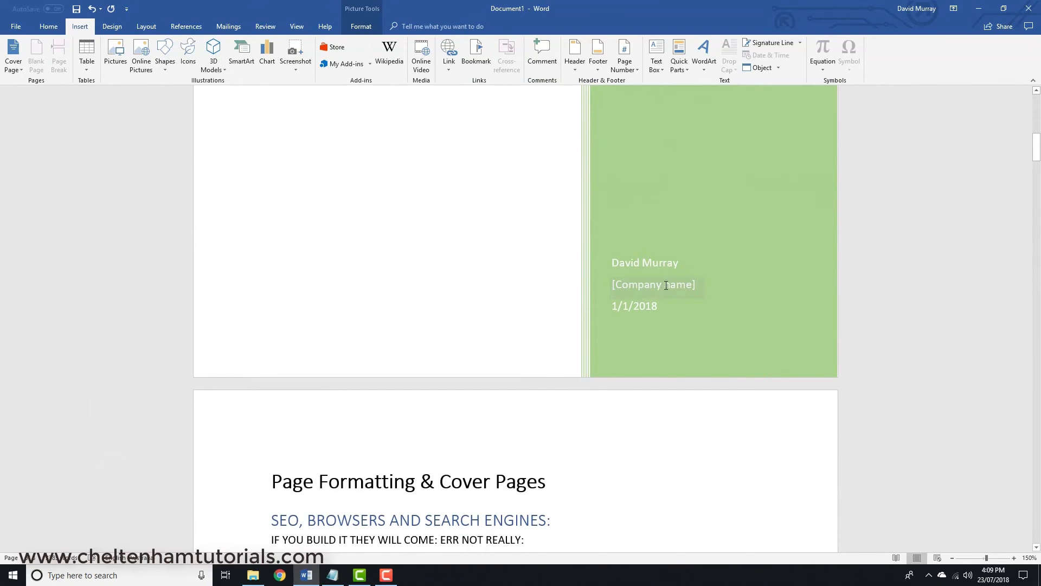
scroll("down", 3)
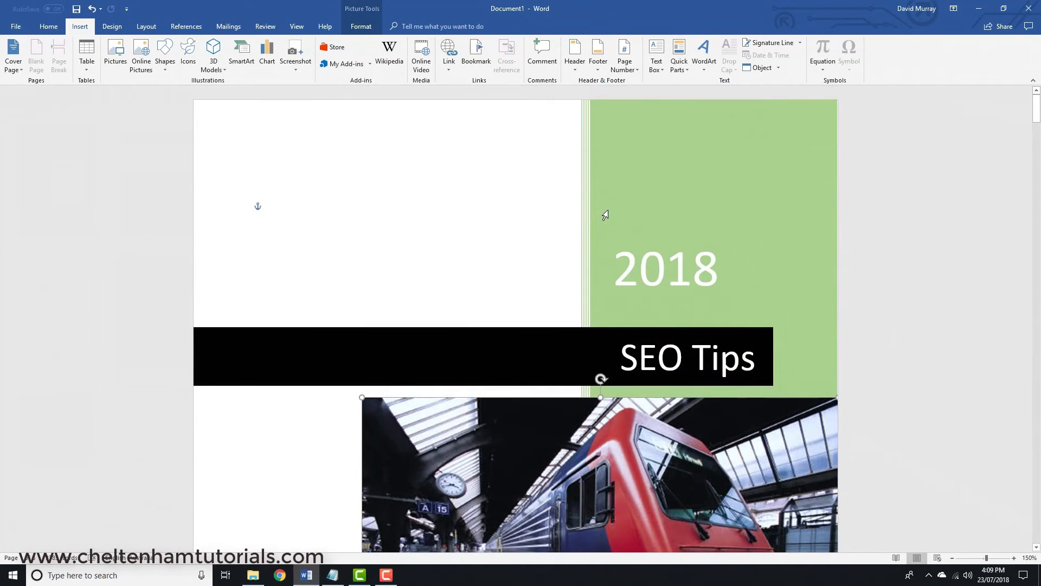
scroll("down", 3)
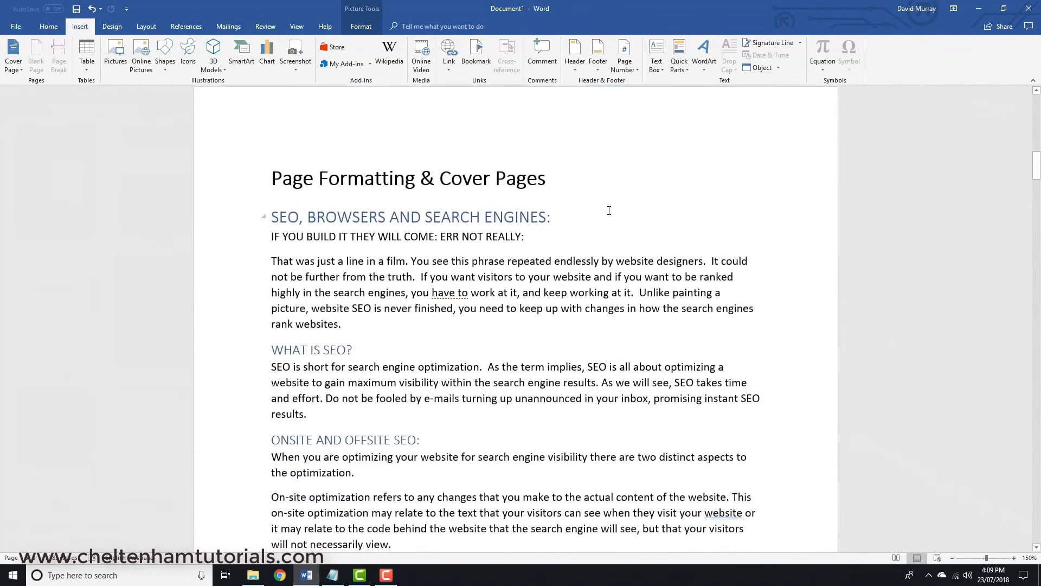
scroll("down", 3)
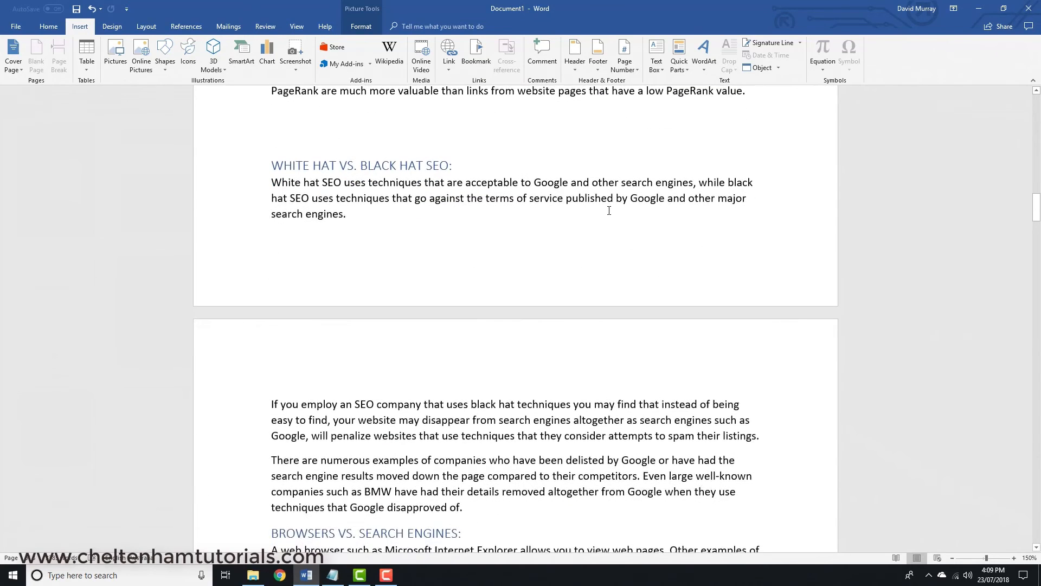